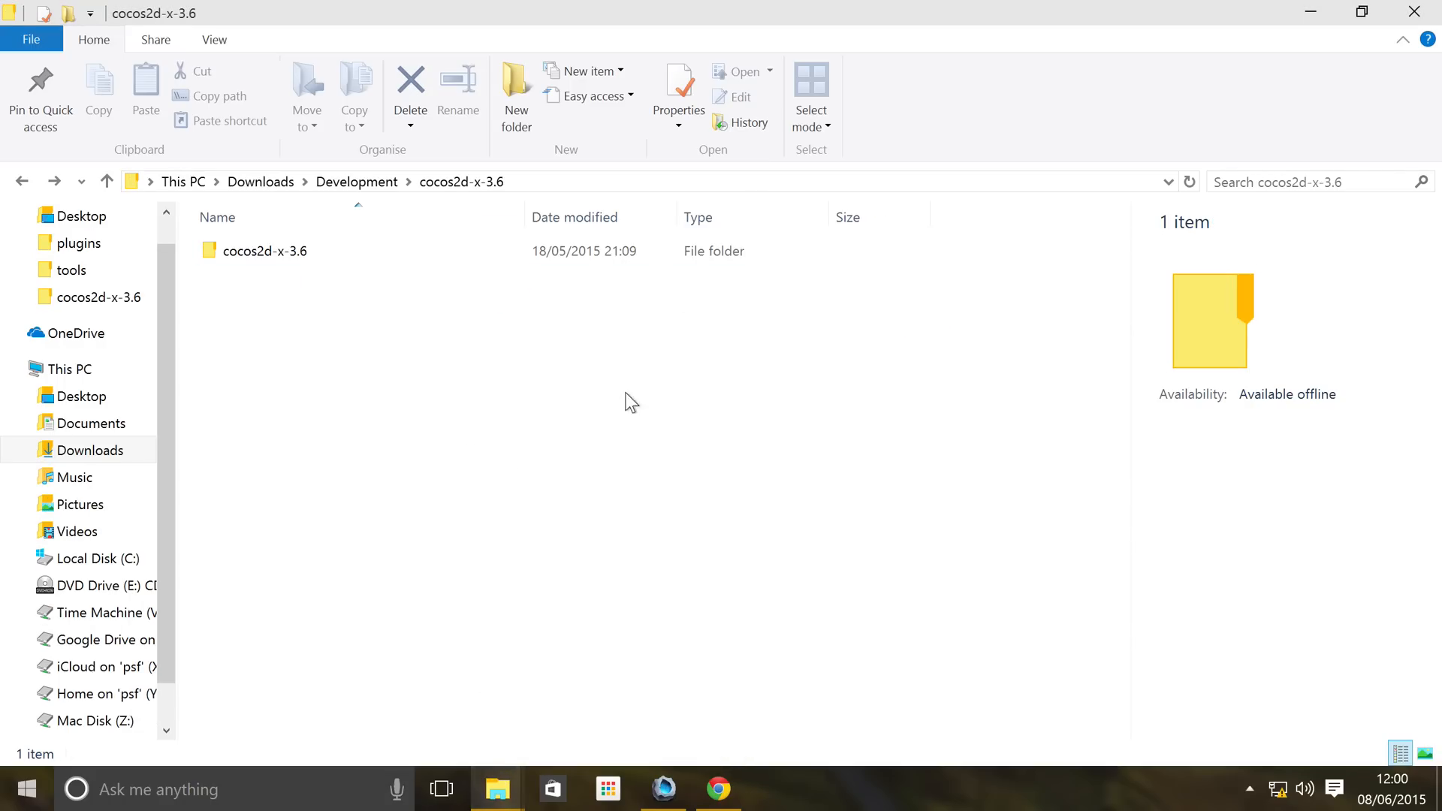
Browse into cocos2d-x-3.6 > tools > fbx-conv
double_click(265, 251)
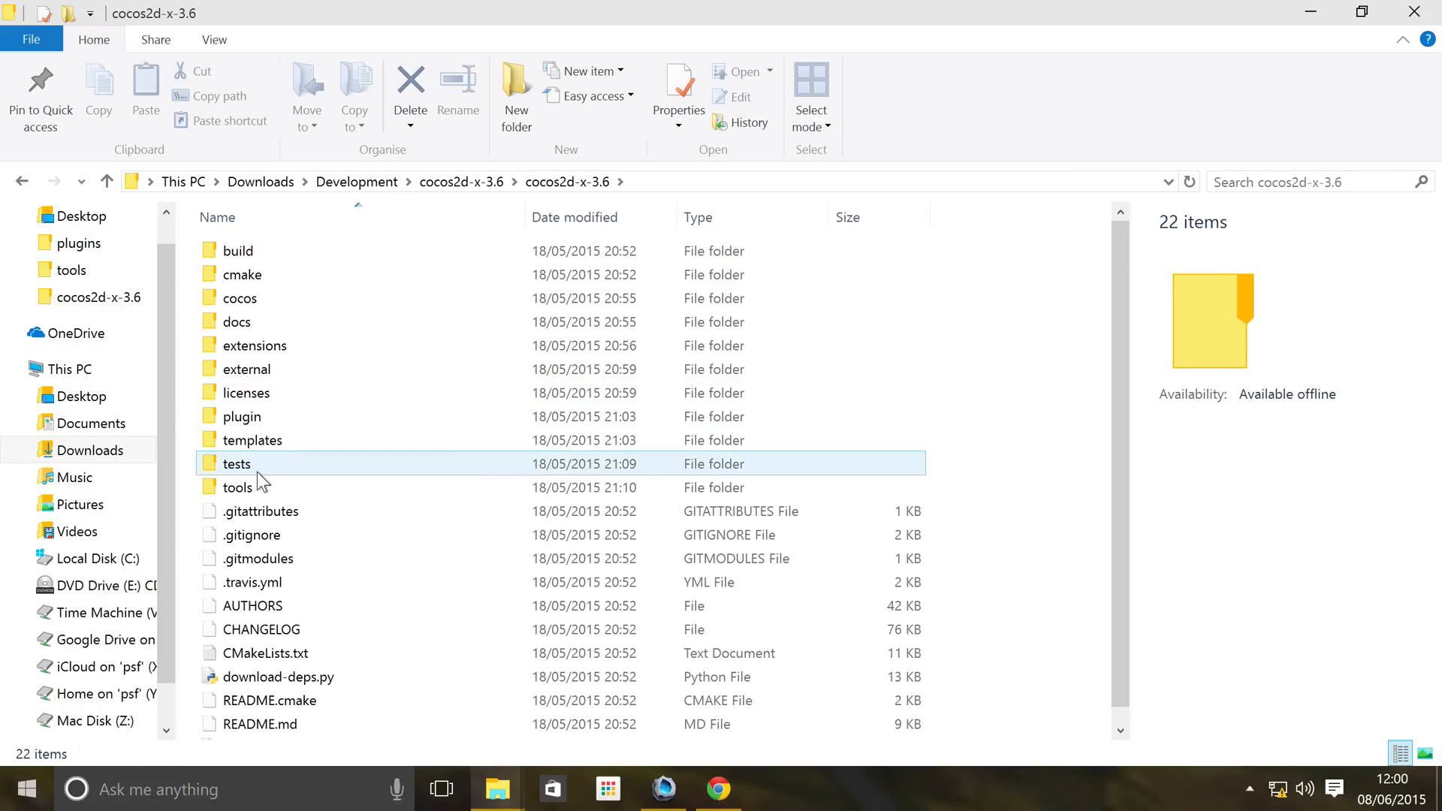
double_click(237, 487)
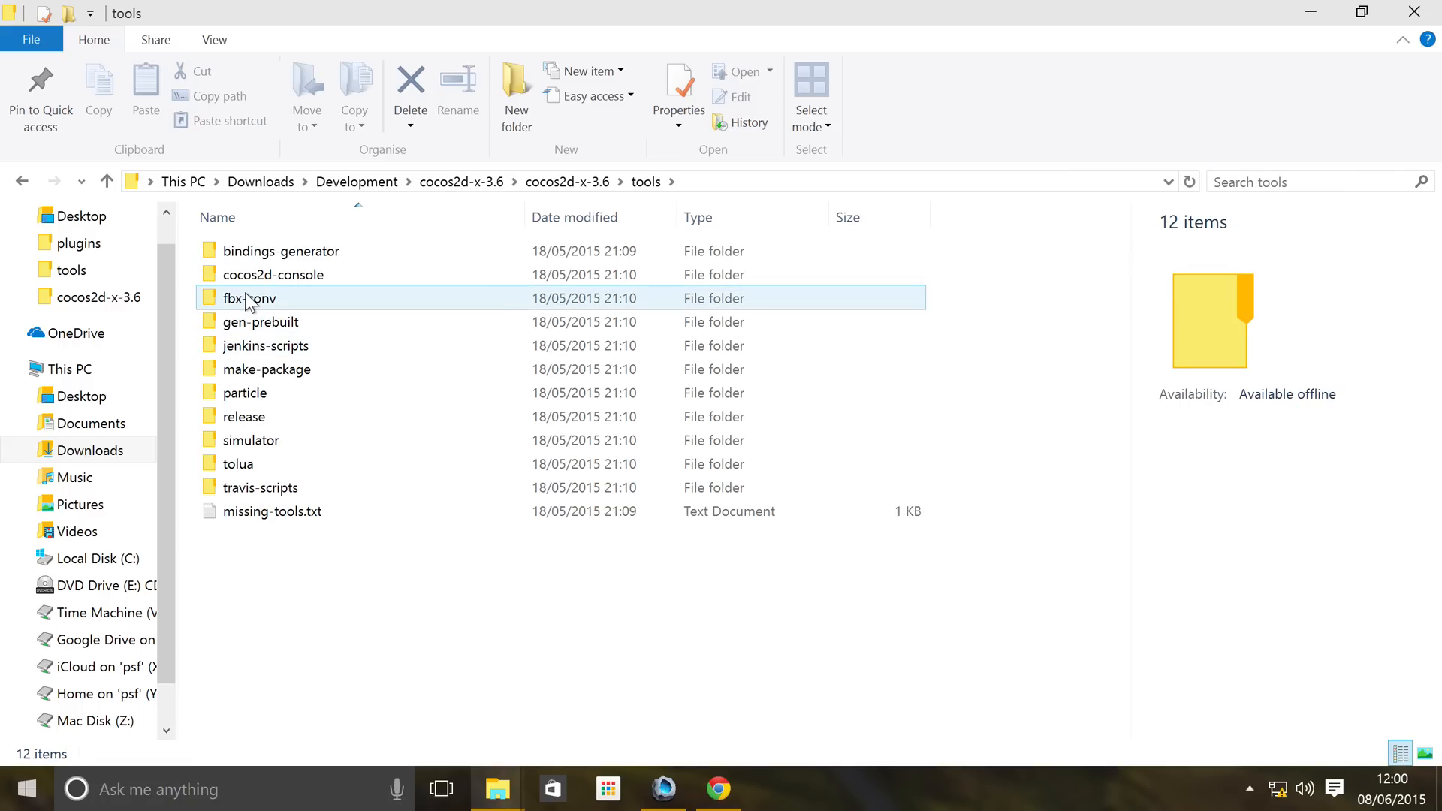
double_click(248, 298)
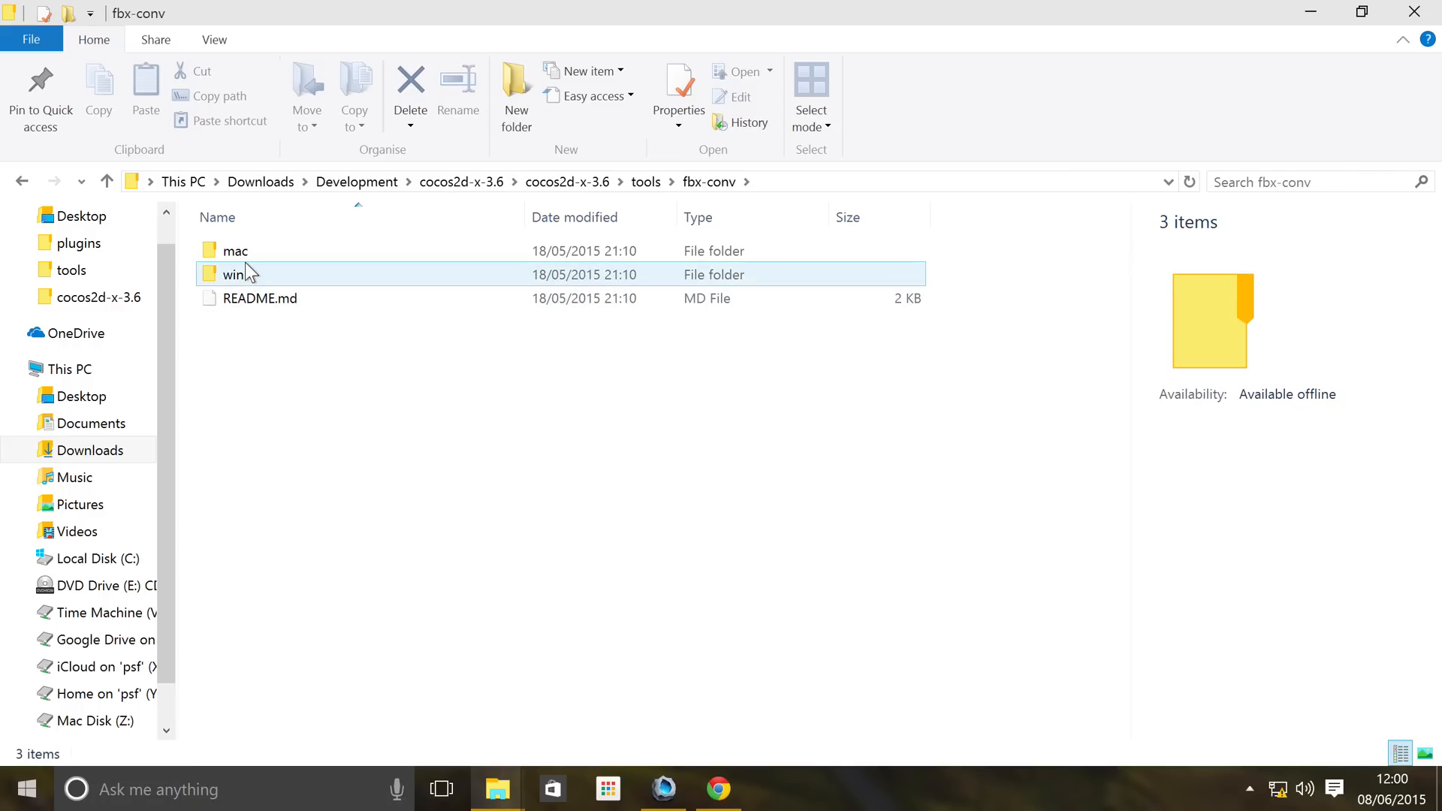
Peek into the mac folder, return, and select fbx-conv.exe in the win folder
double_click(235, 251)
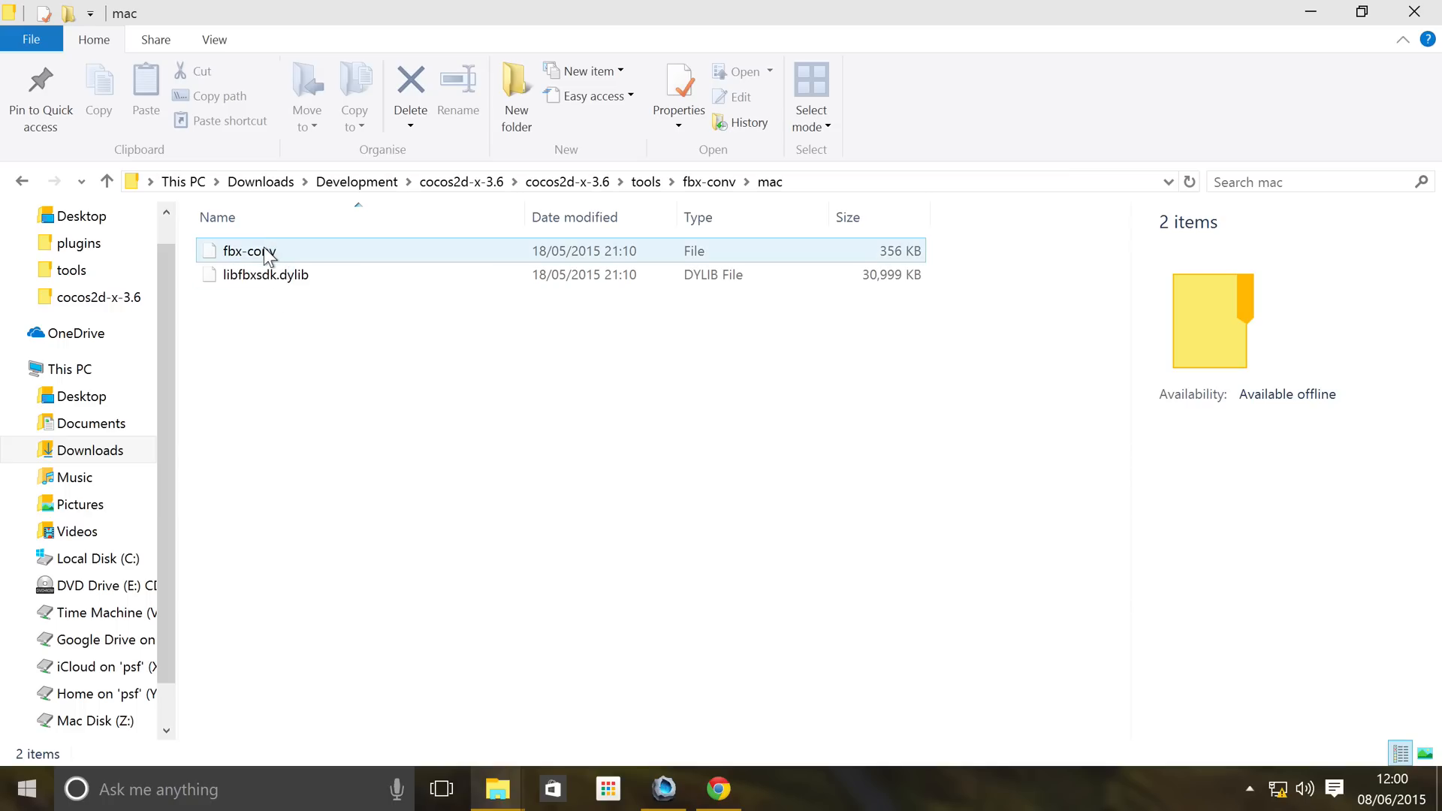
click(248, 251)
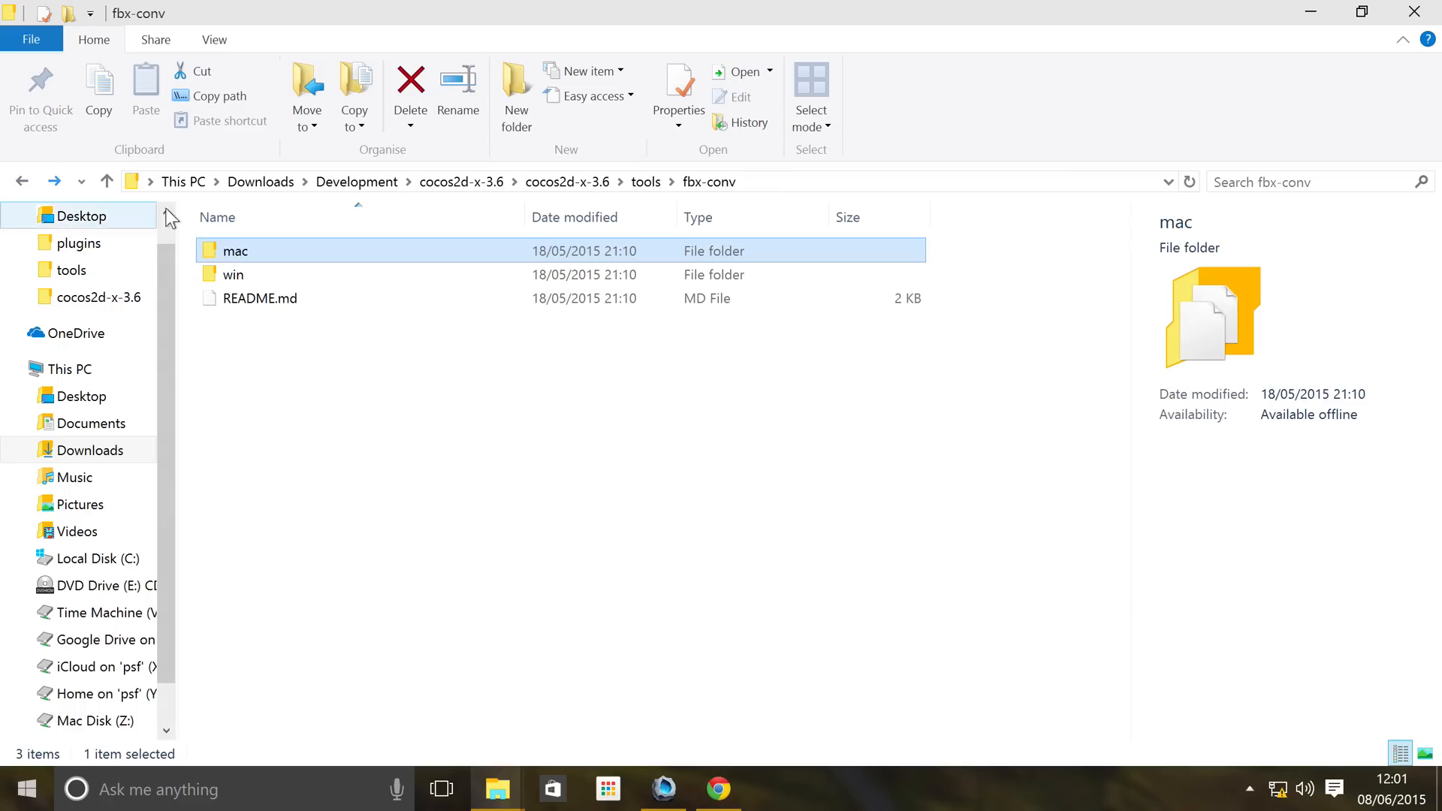
double_click(234, 273)
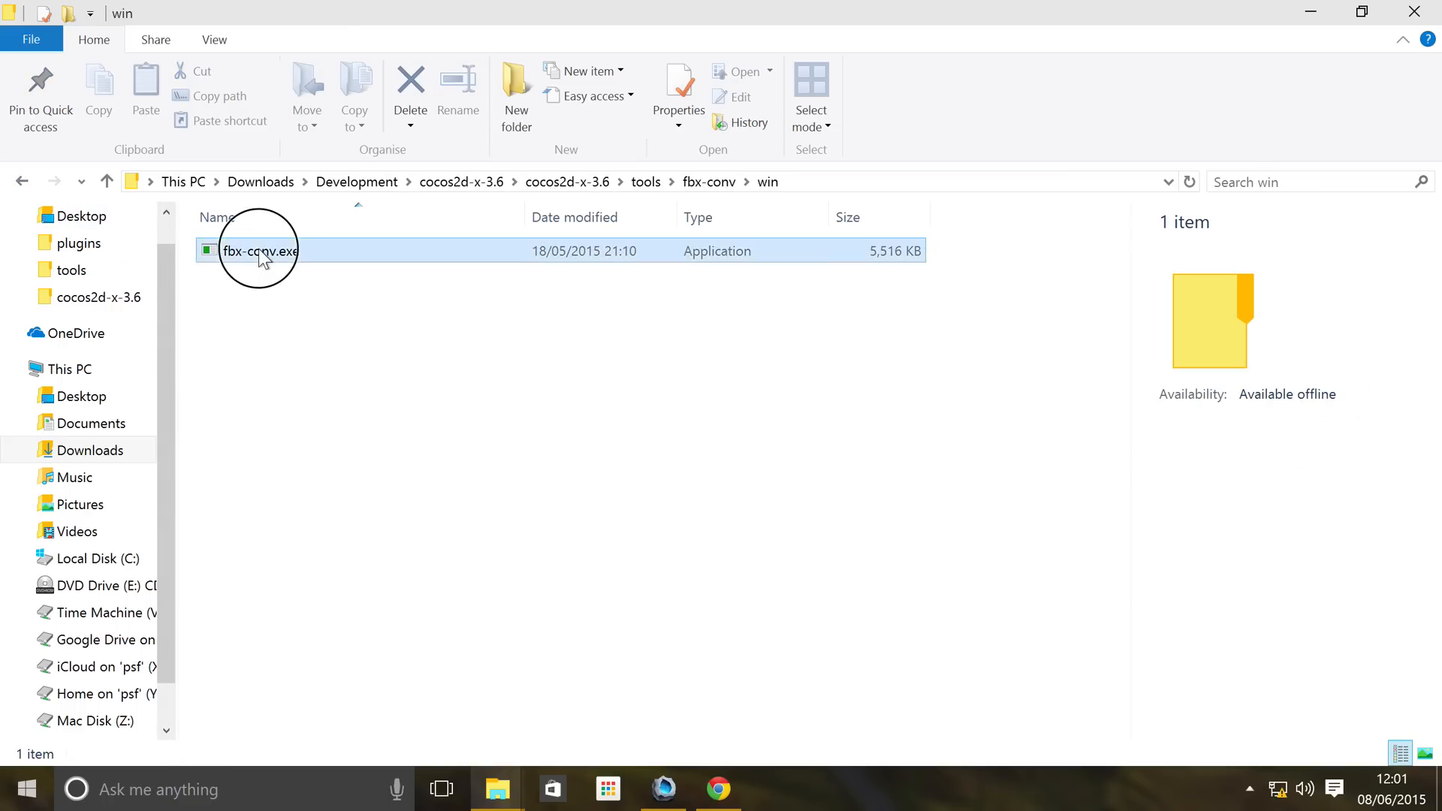
click(260, 251)
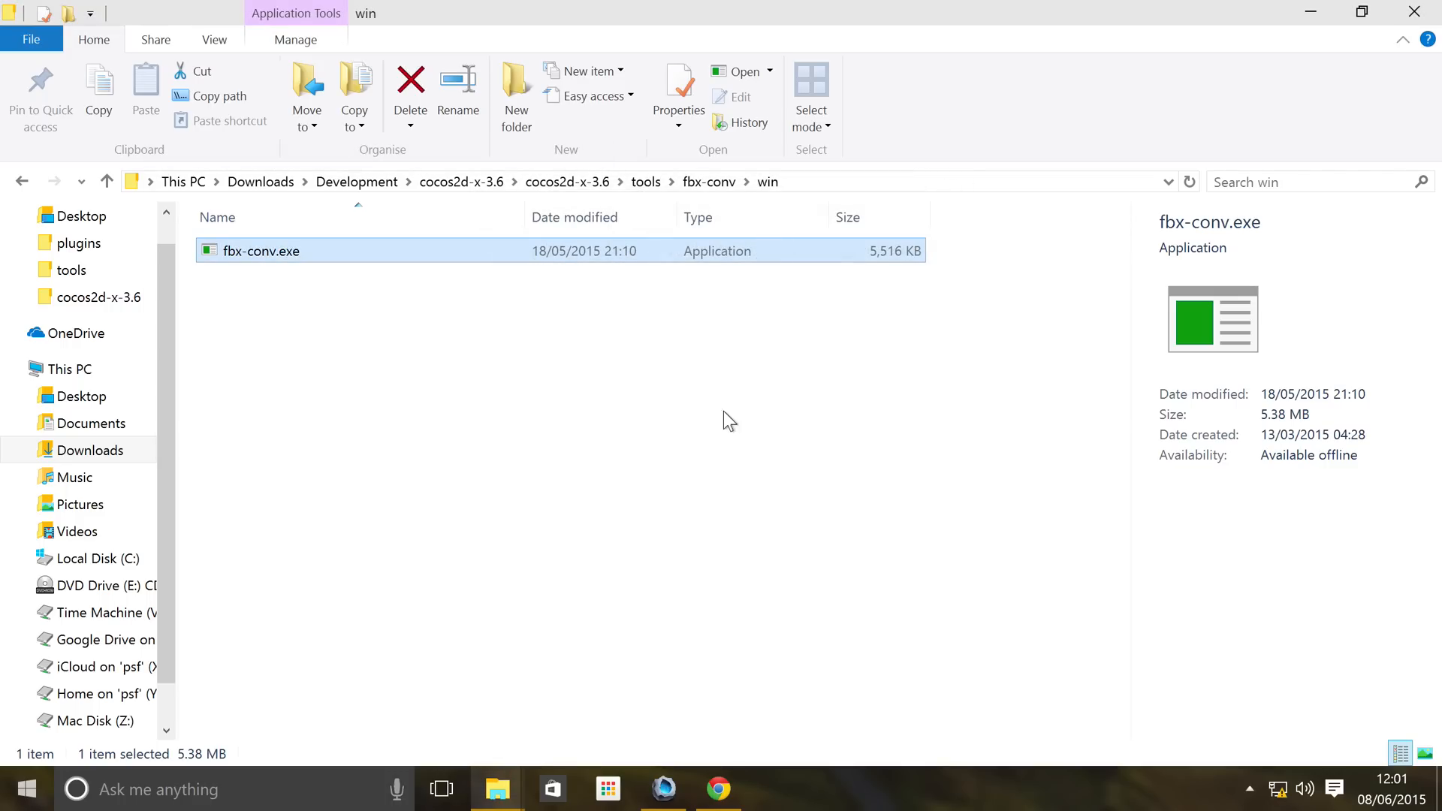
Run fbx-conv.exe and get past the unverified-publisher security warning
double_click(260, 251)
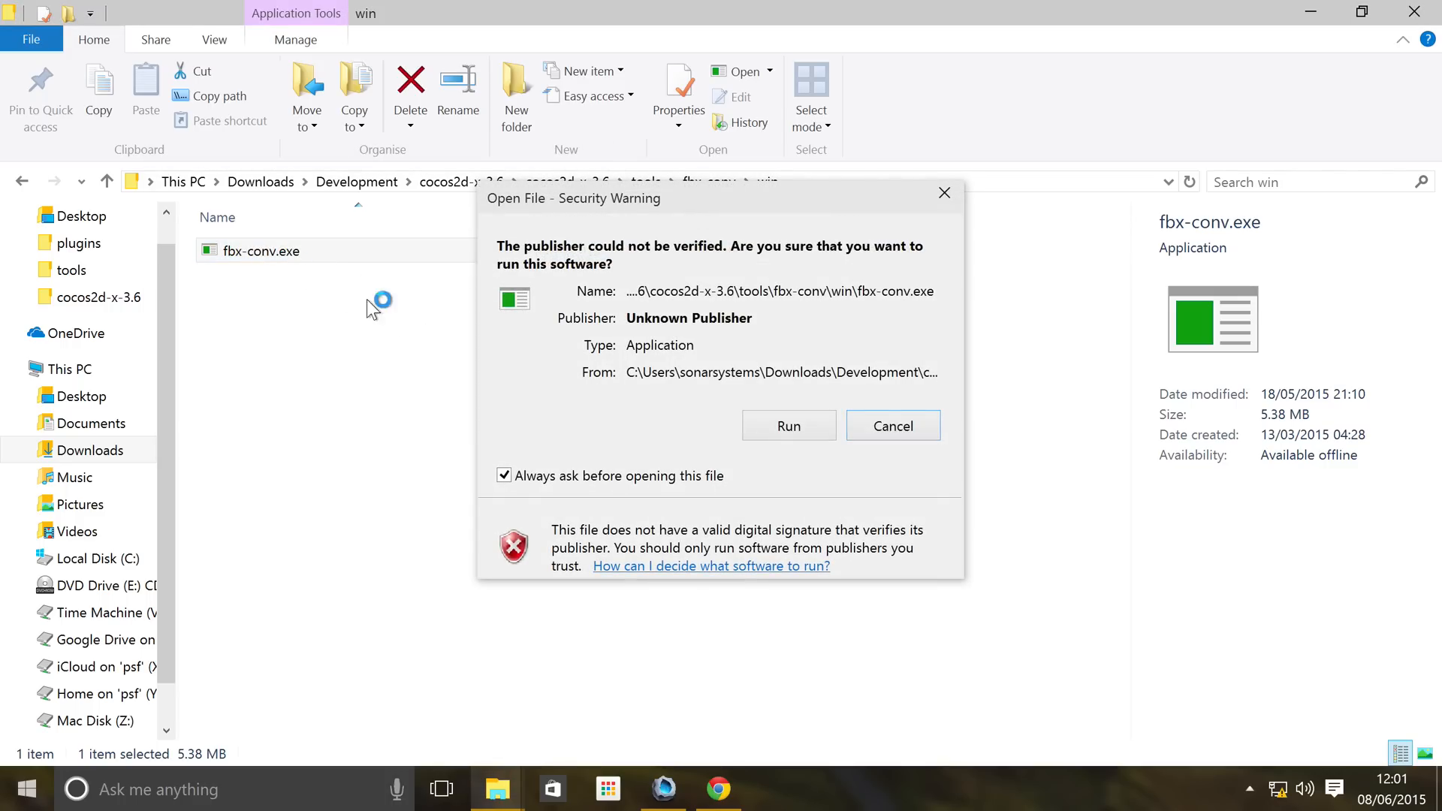
click(891, 425)
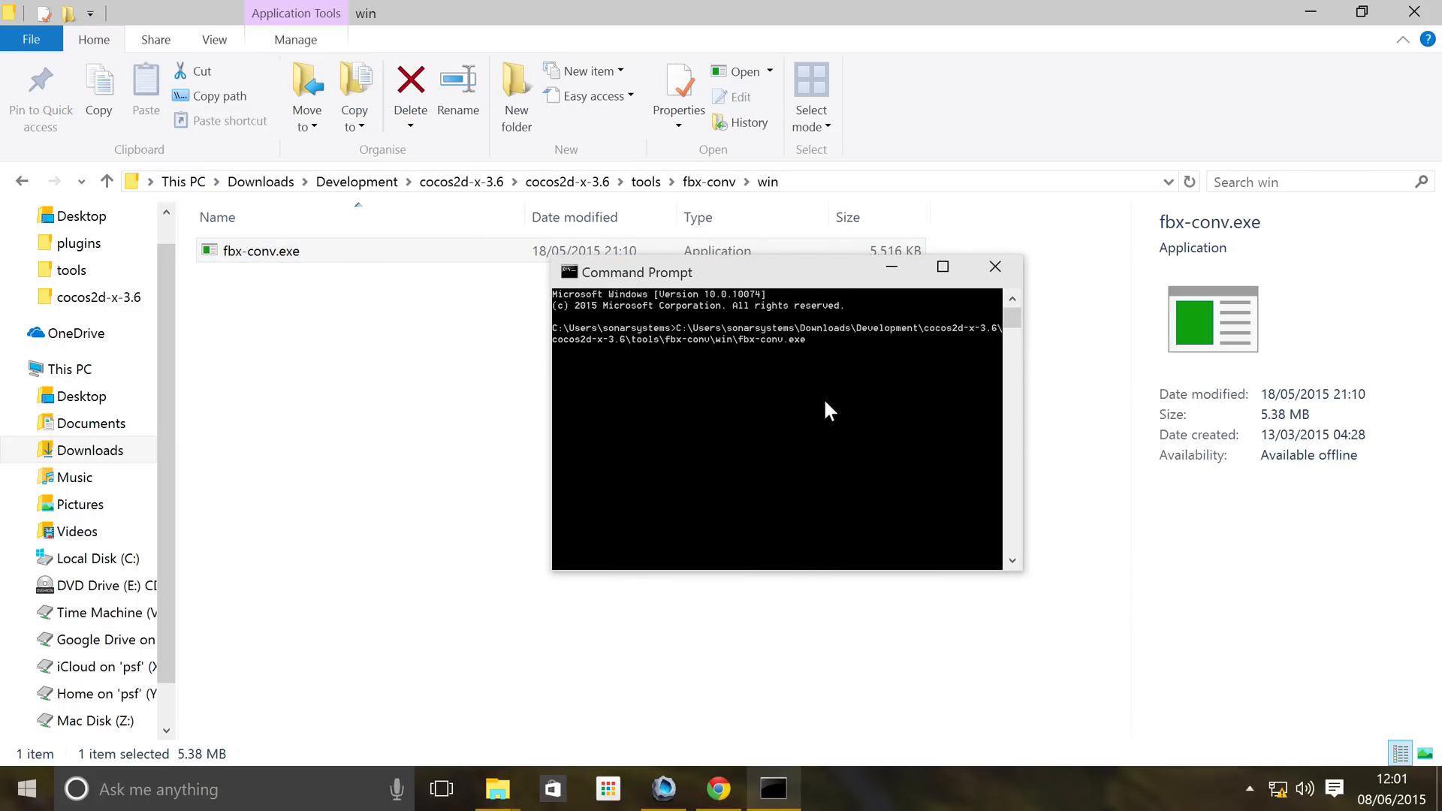
mouse_move(768, 347)
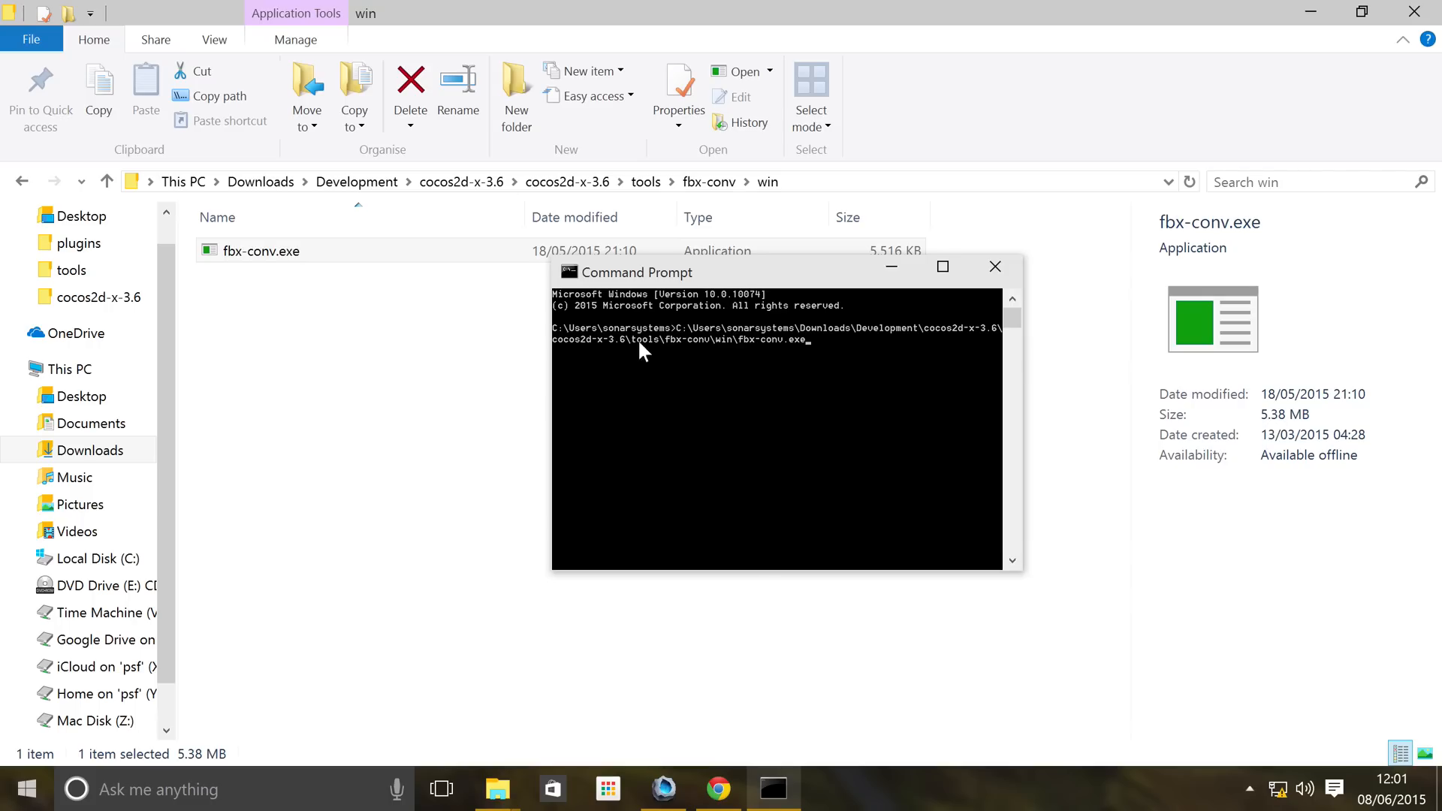
Add the -a option after the fbx-conv.exe path, ready for the random.fbx argument
text(-a)
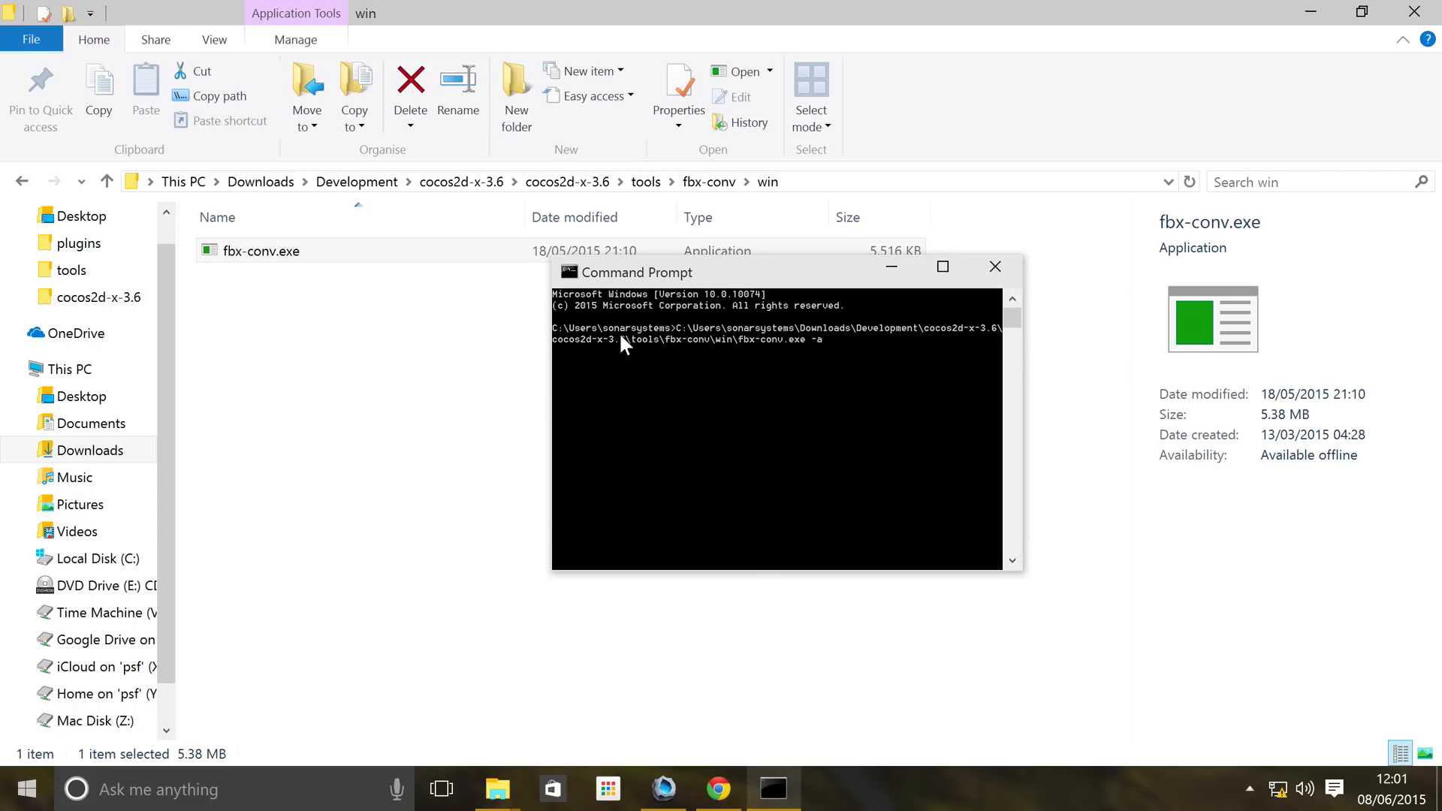
mouse_move(789, 419)
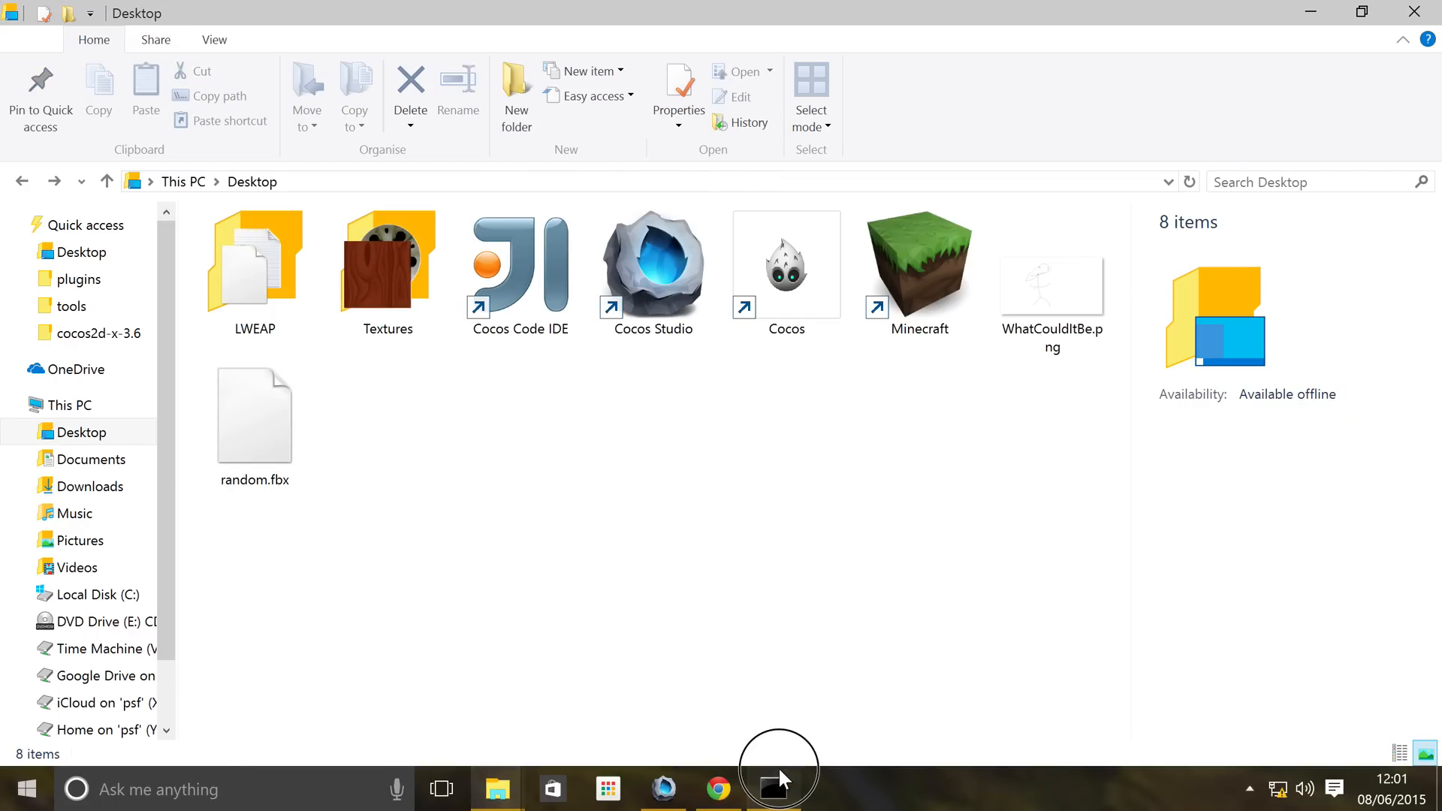
click(776, 789)
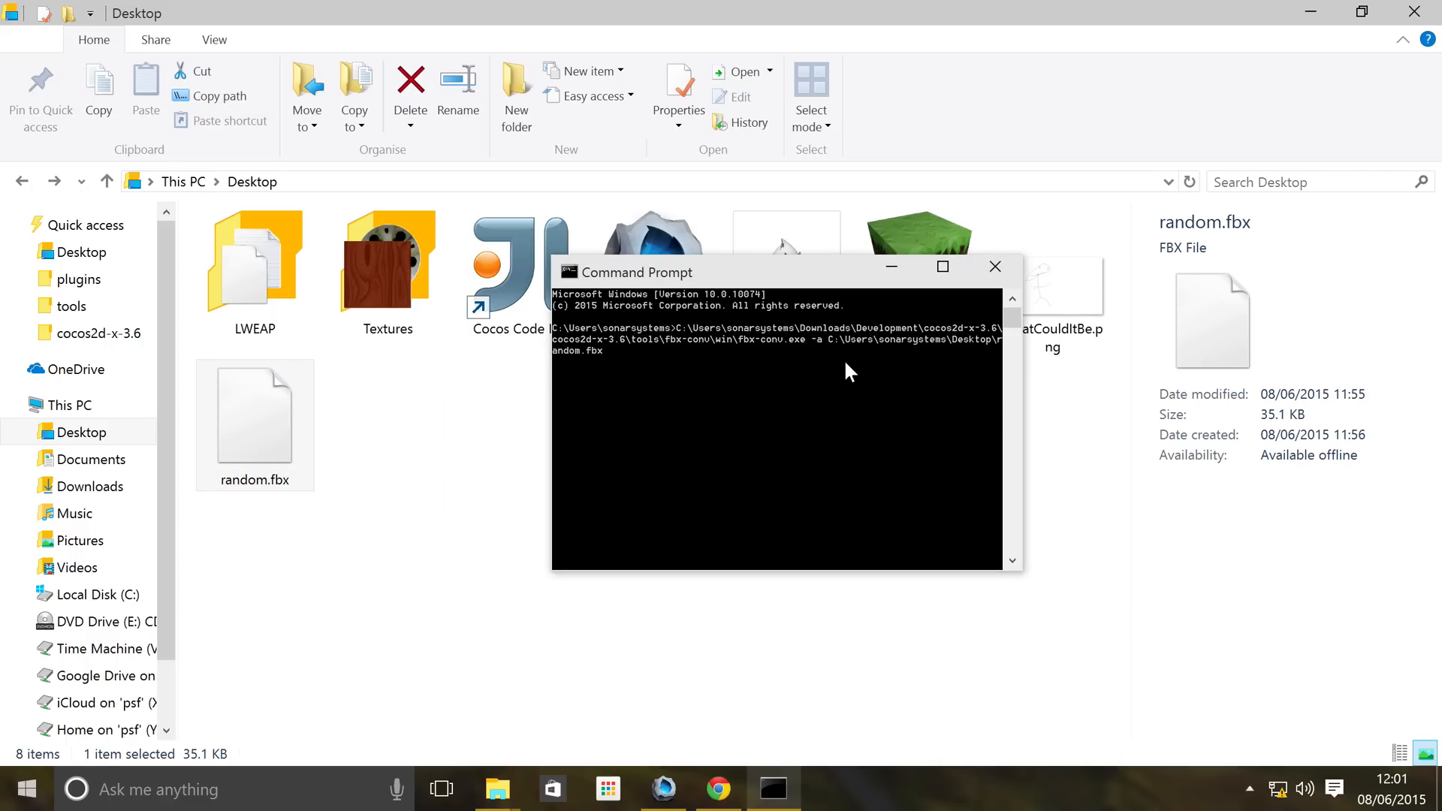
Run the conversion, producing random.c3t and random.c3b on the Desktop
key(enter)
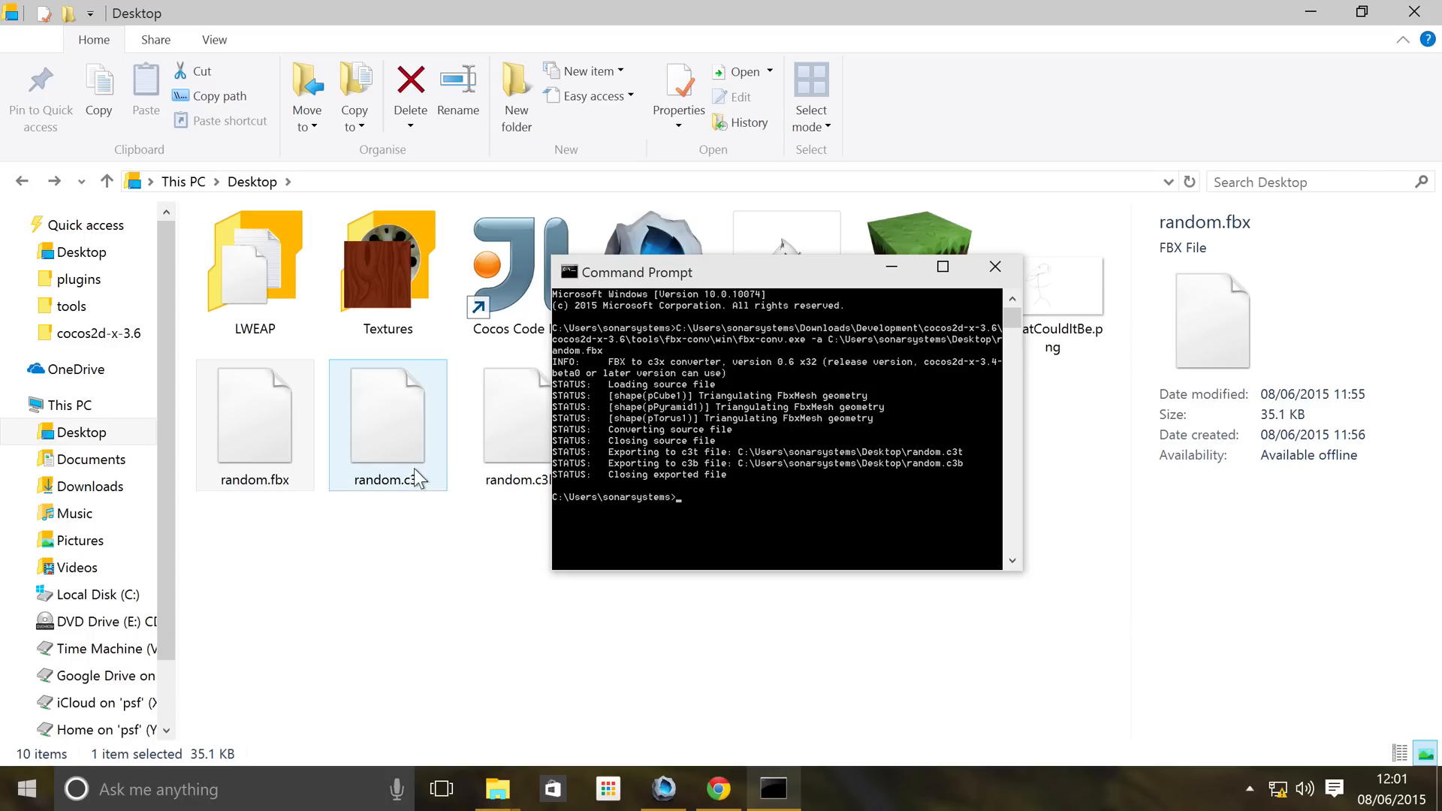
click(472, 499)
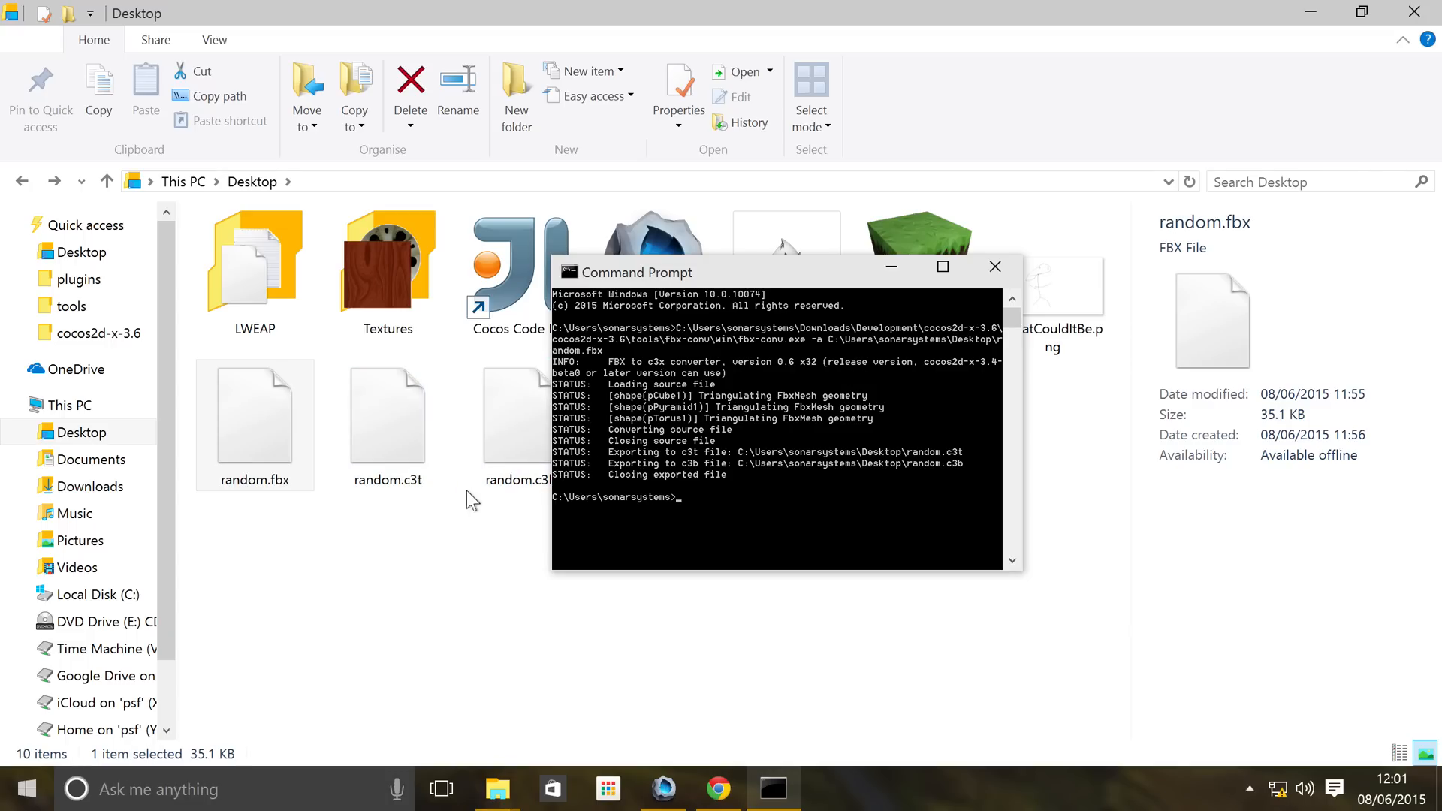
mouse_move(587, 505)
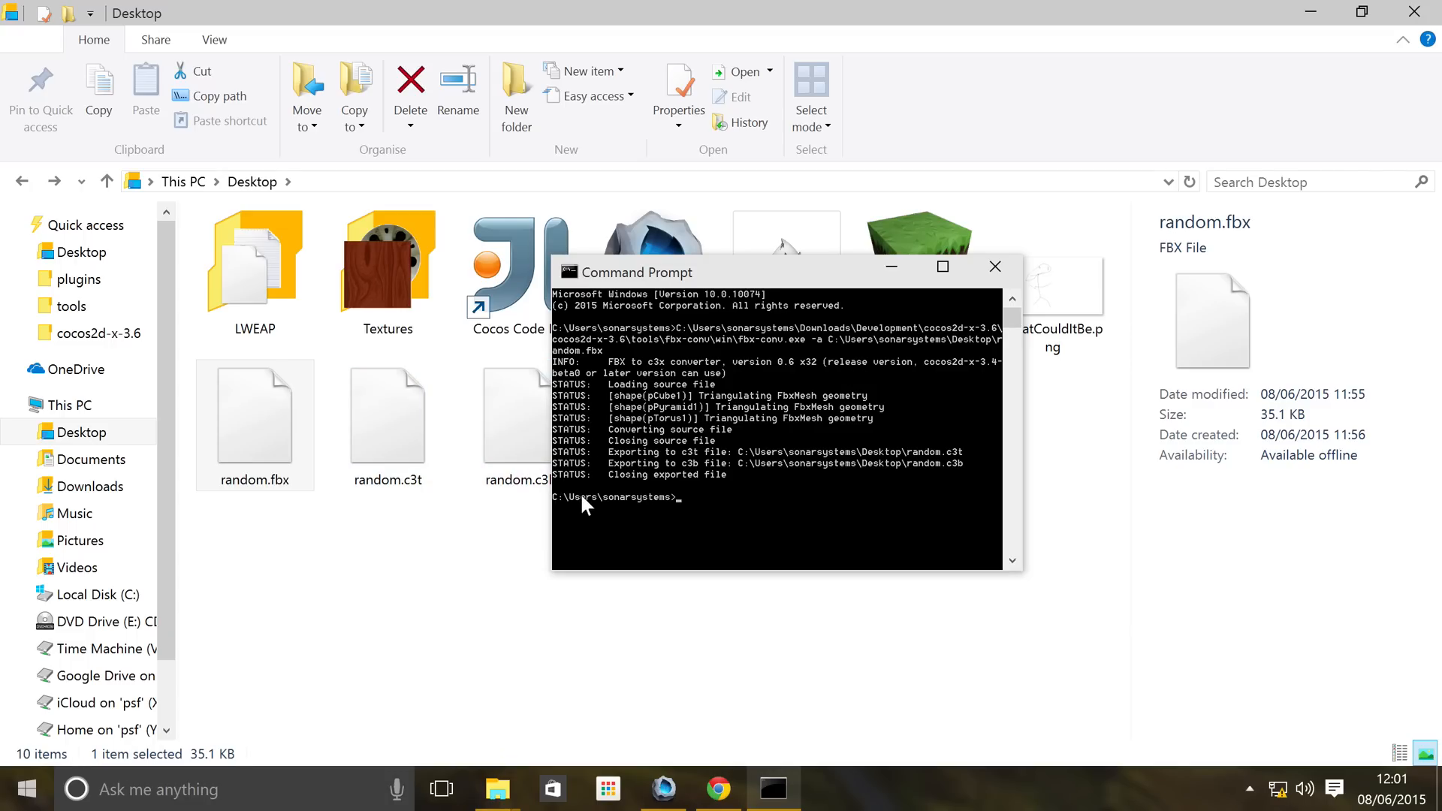
mouse_move(698, 397)
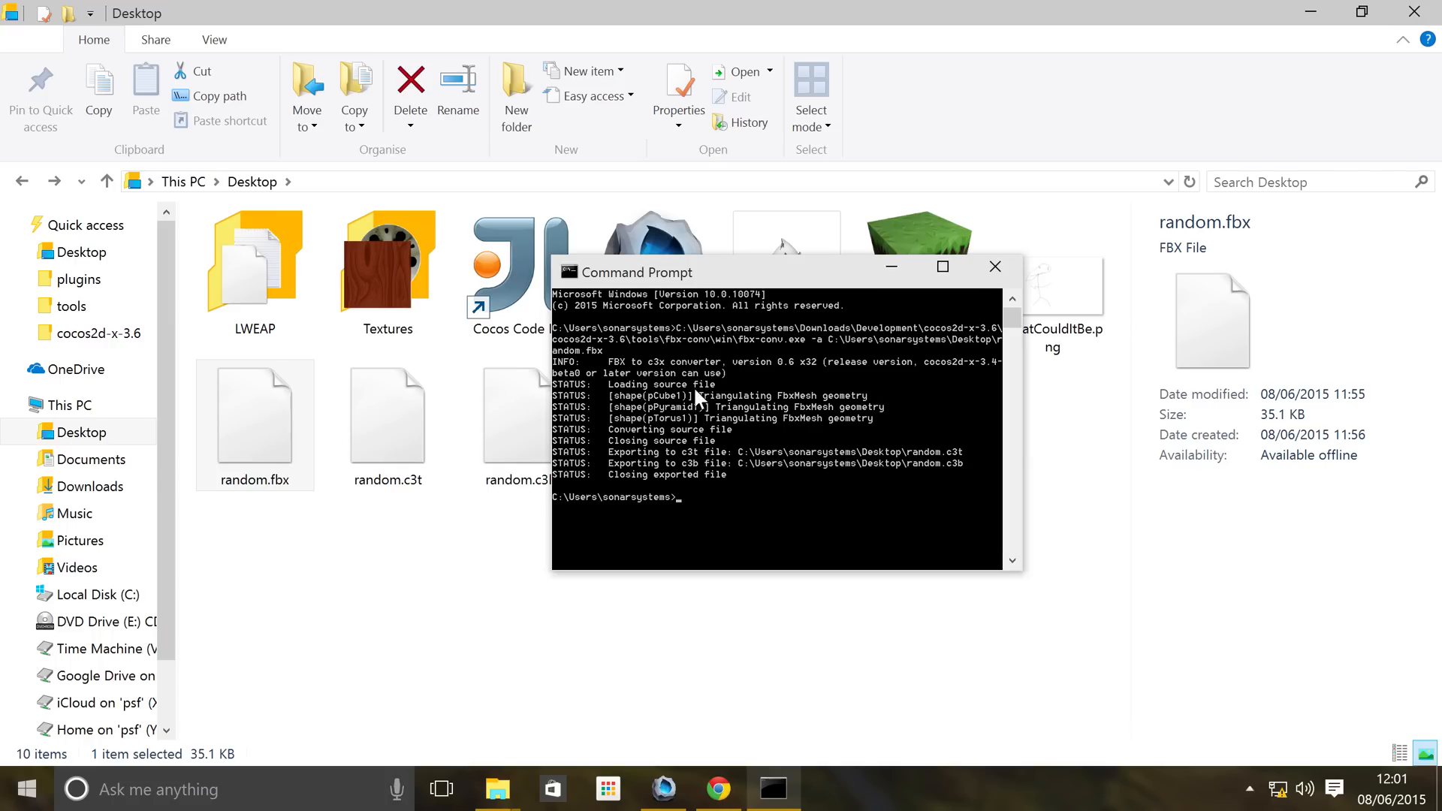
mouse_move(792, 424)
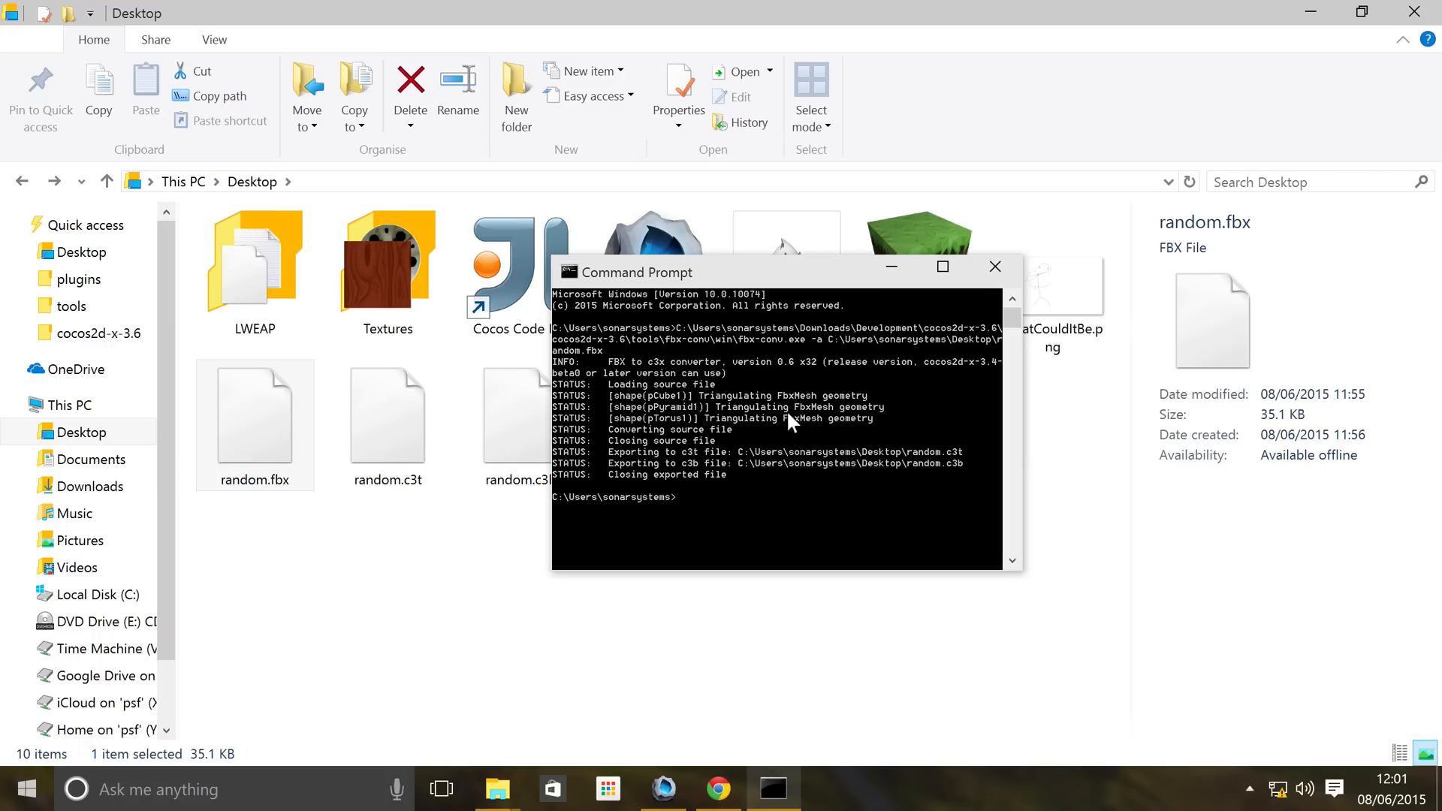
mouse_move(727, 436)
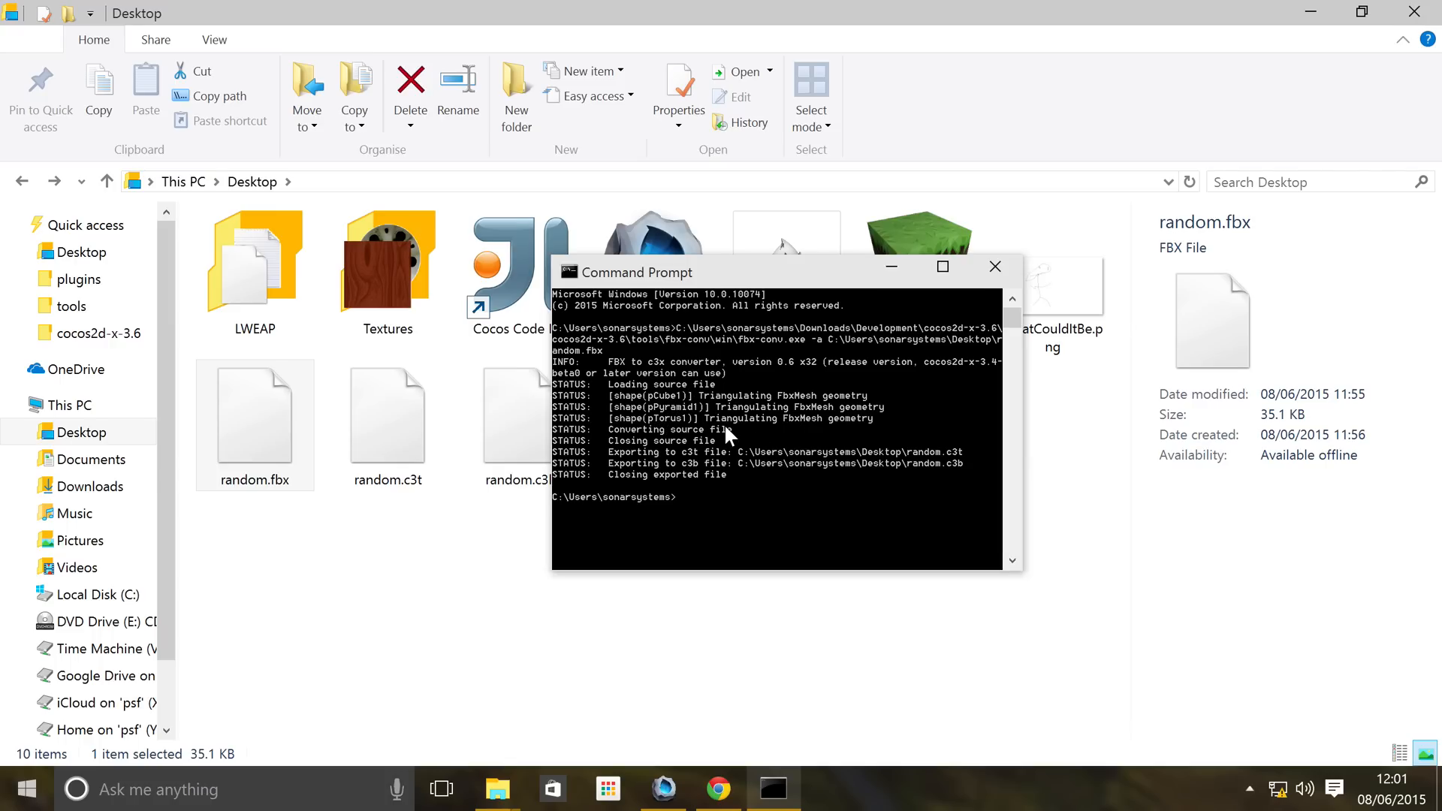
mouse_move(649, 458)
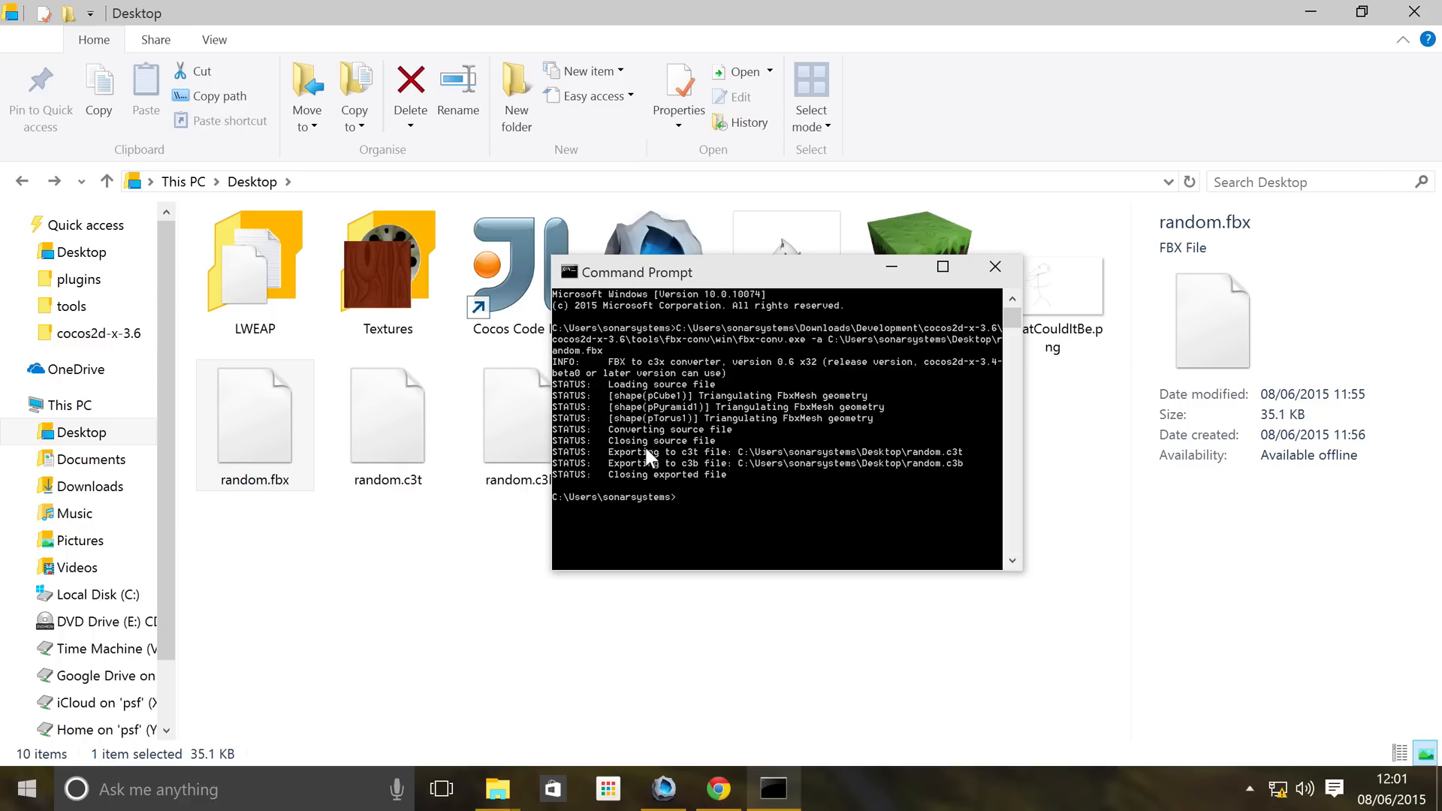
mouse_move(603, 402)
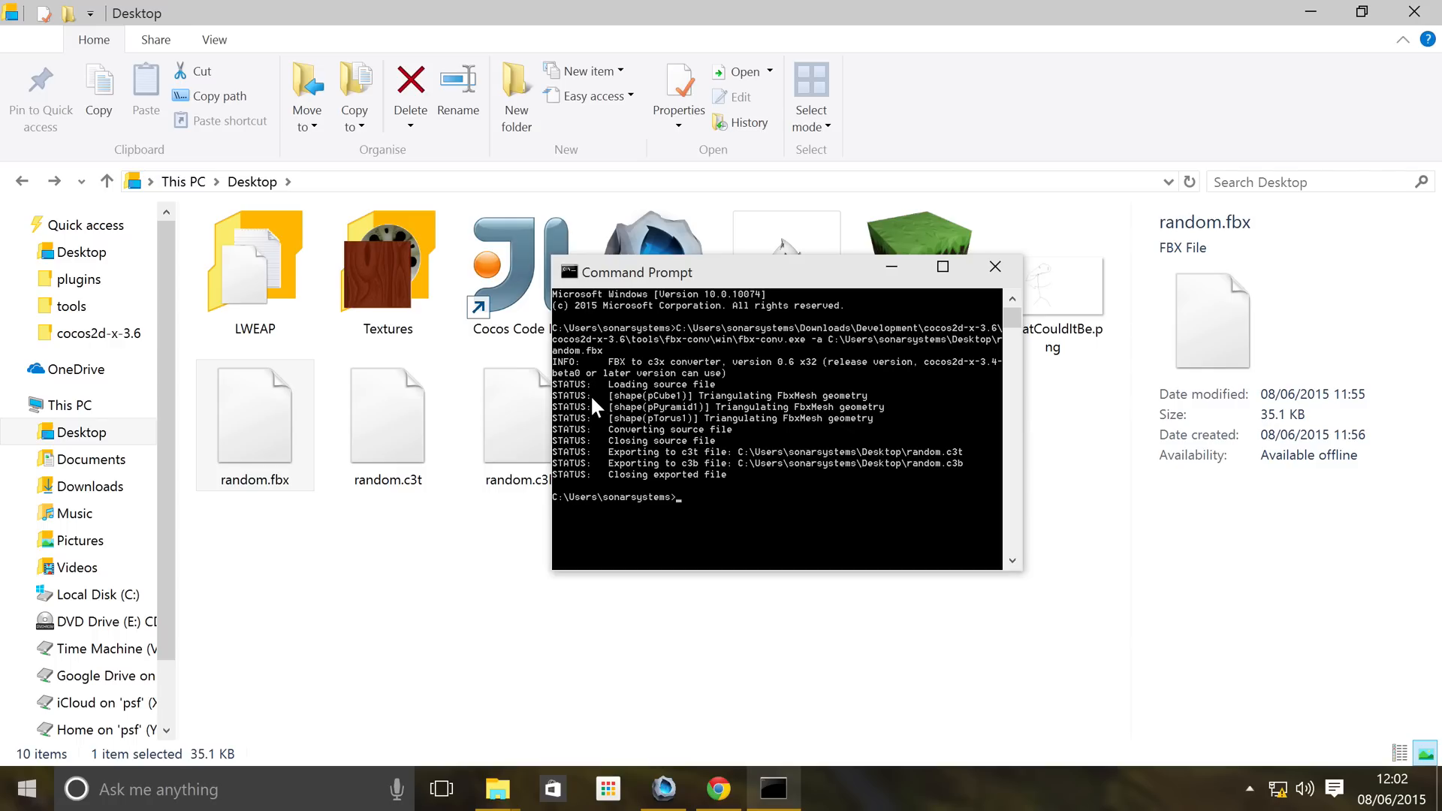
mouse_move(449, 572)
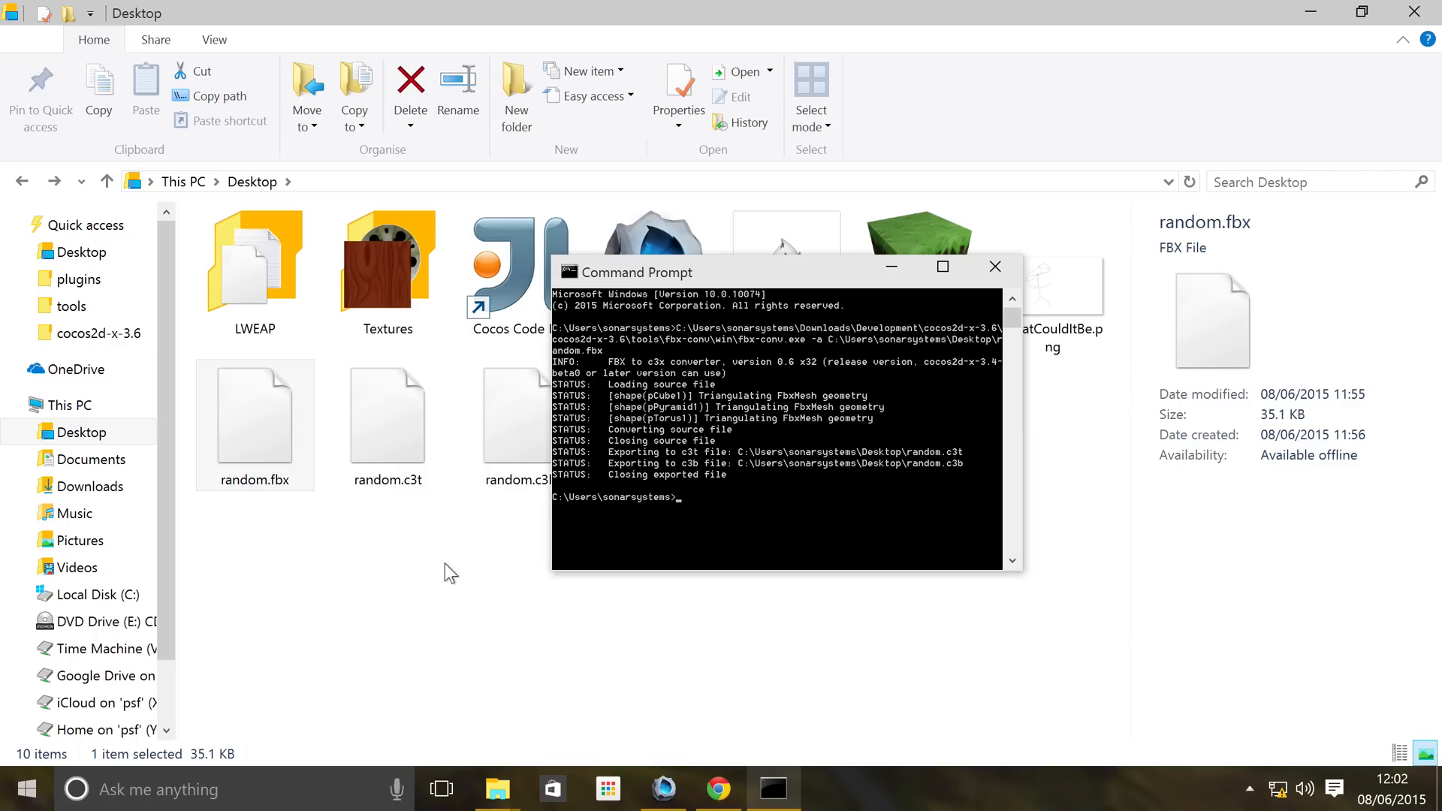
click(995, 267)
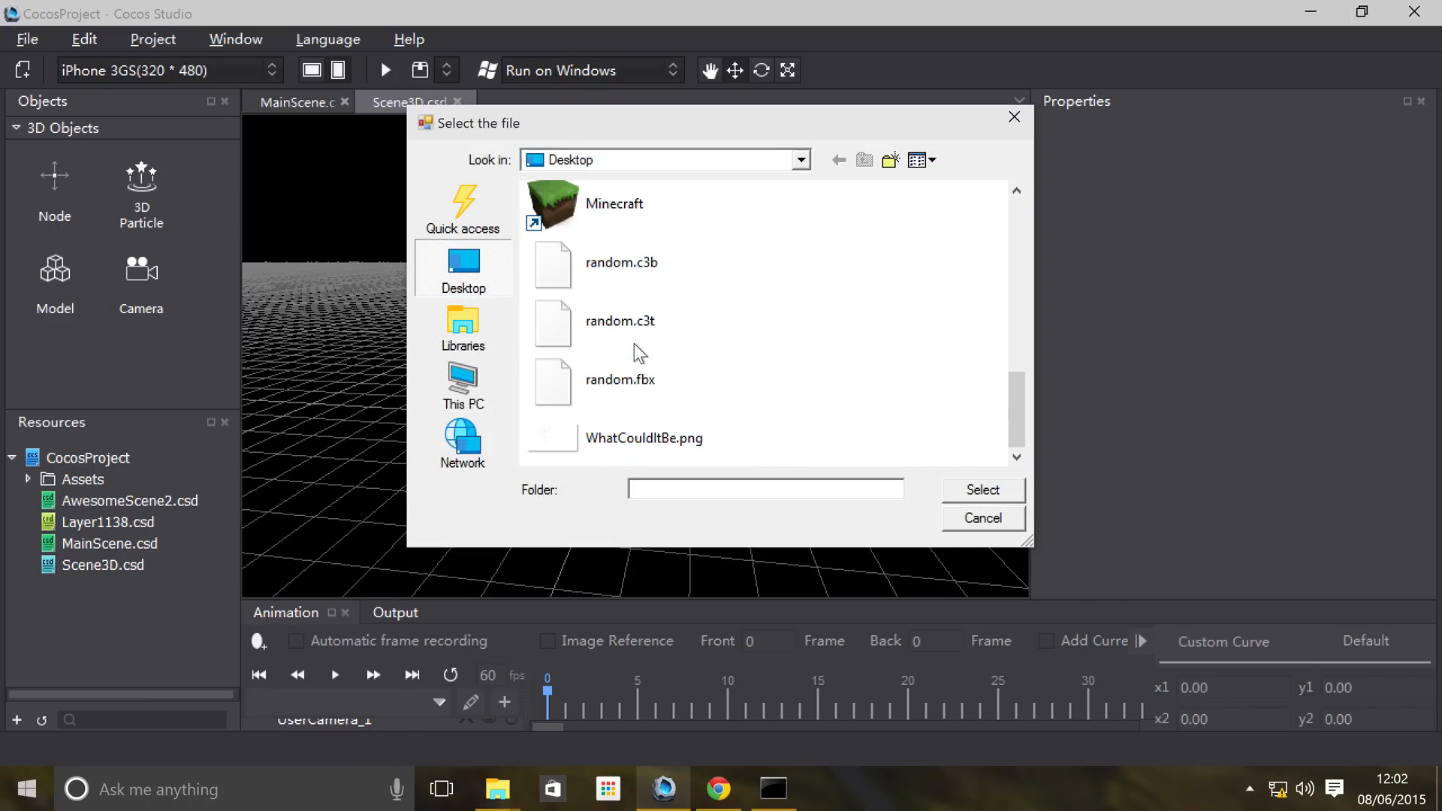
Select random.c3b and random.c3t from the Desktop for import into resources
click(622, 262)
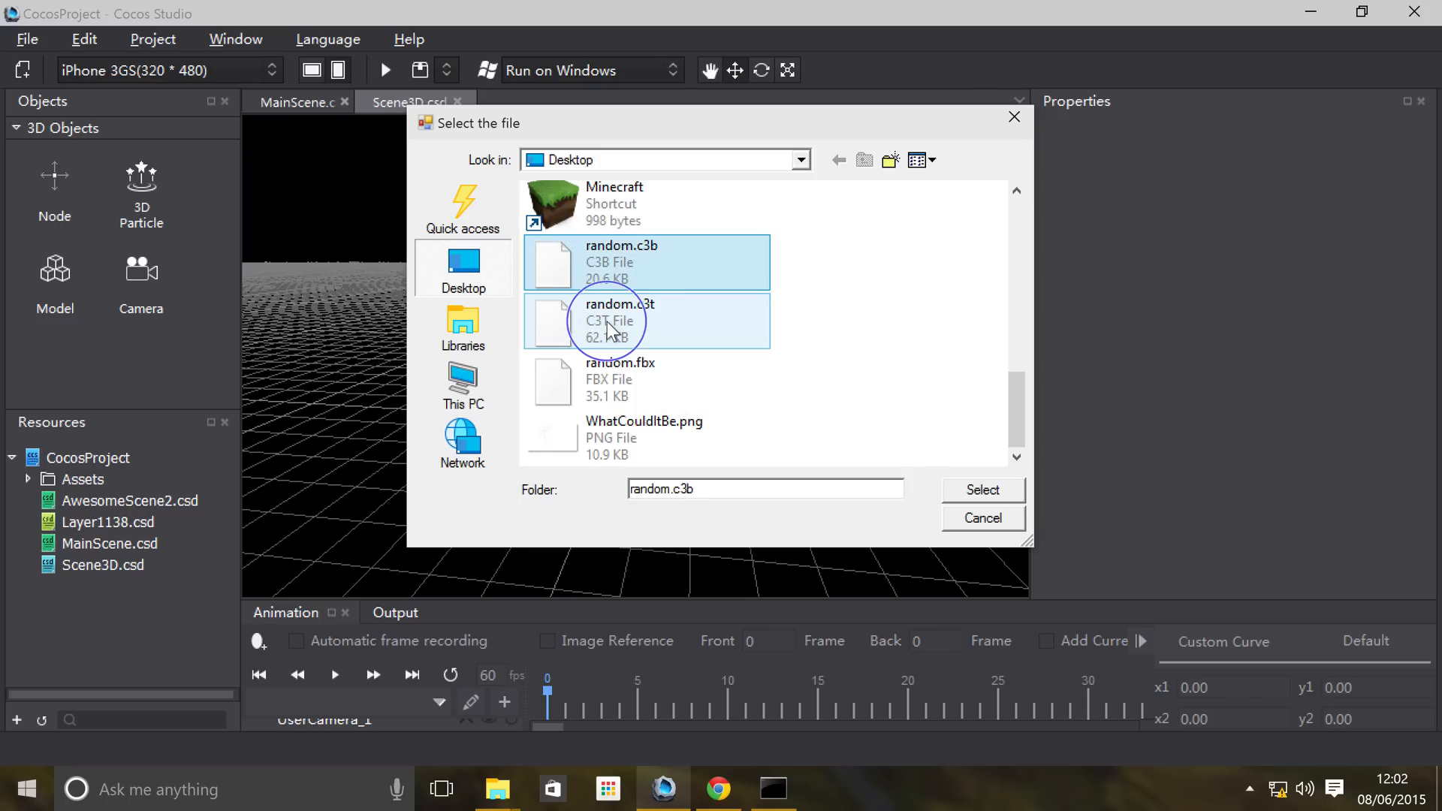
click(981, 489)
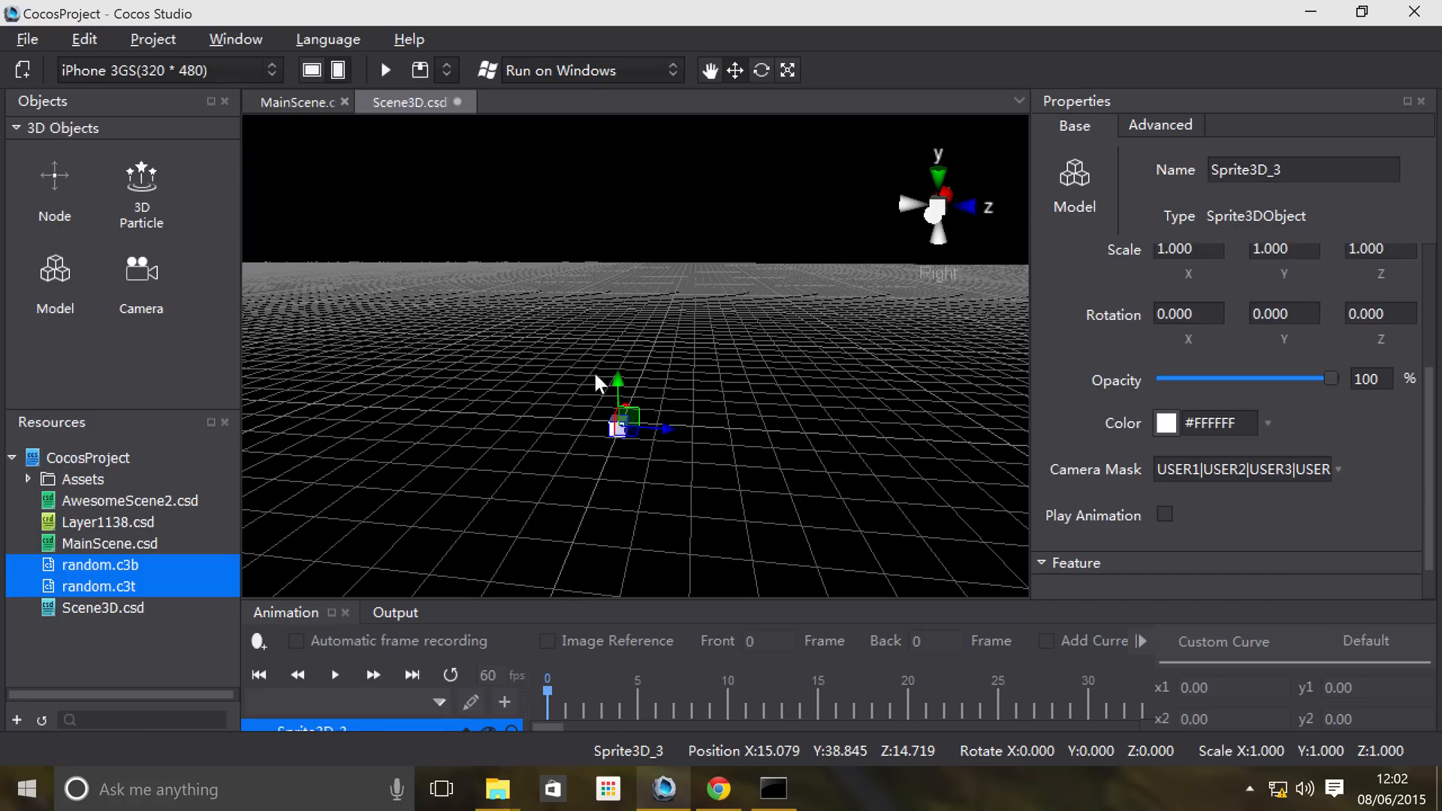
Drag the Sprite3D_3 gizmo arrows to move the model toward the scene centre
drag(617, 380, 617, 330)
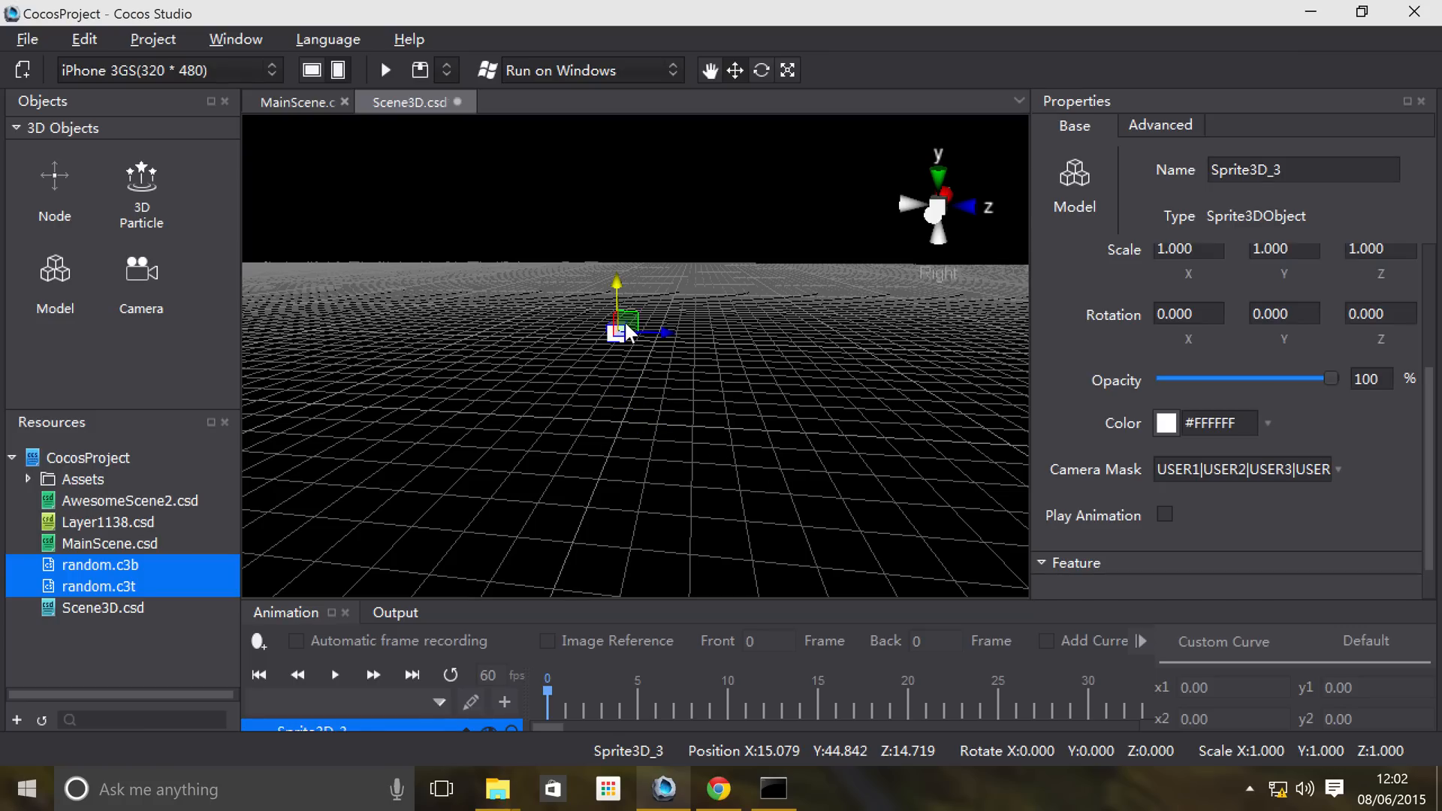
drag(628, 329, 442, 326)
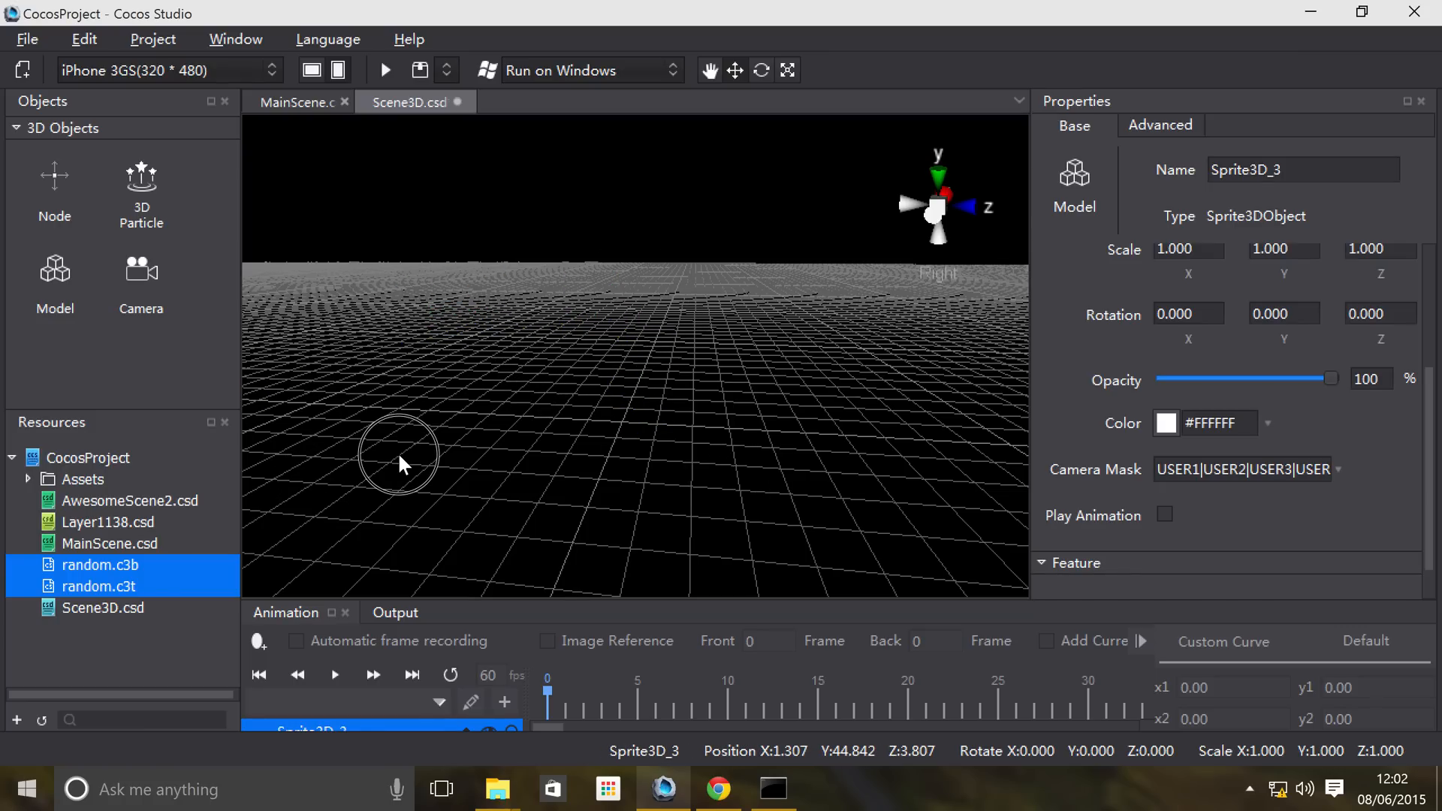
drag(396, 458, 355, 359)
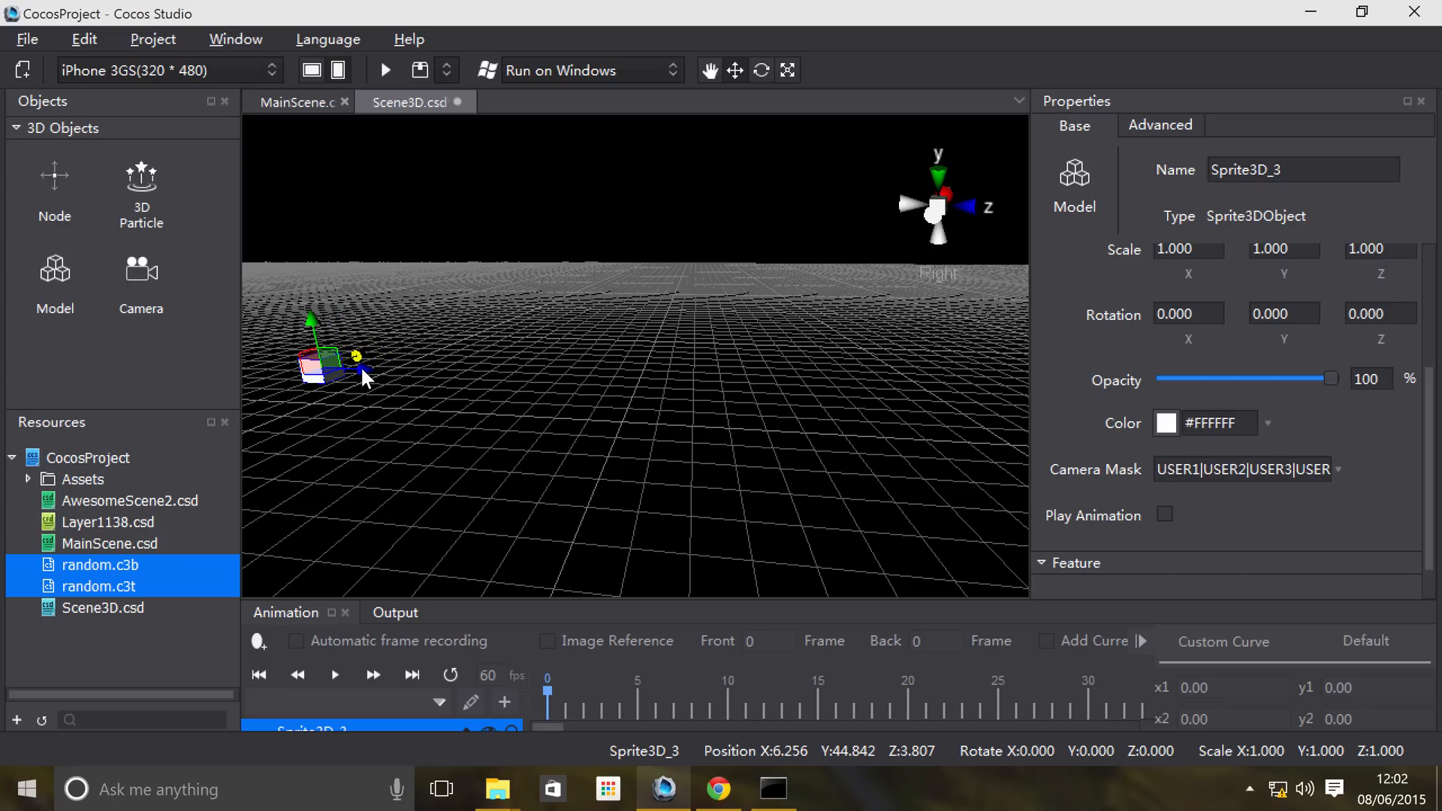
drag(331, 359, 498, 369)
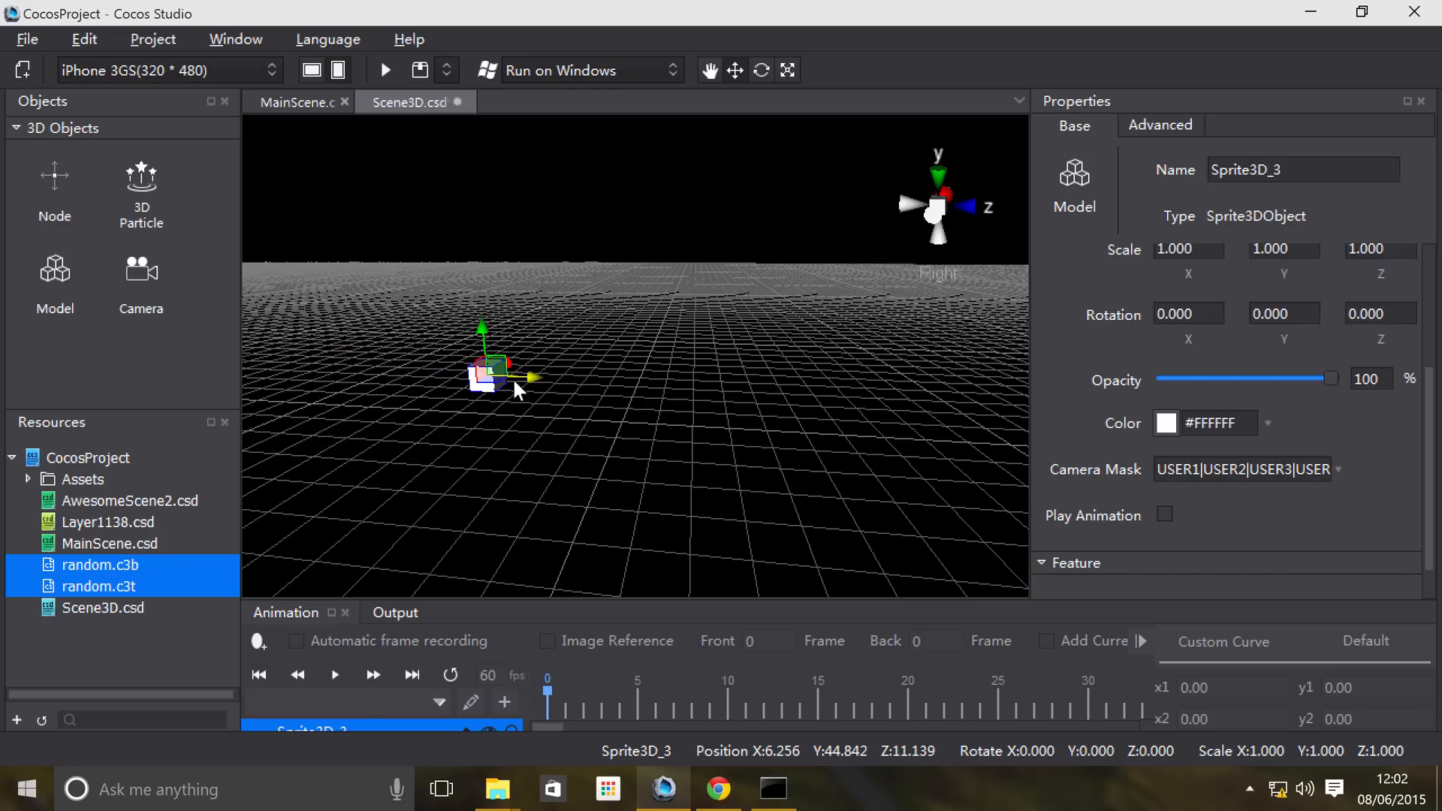
drag(511, 377, 451, 433)
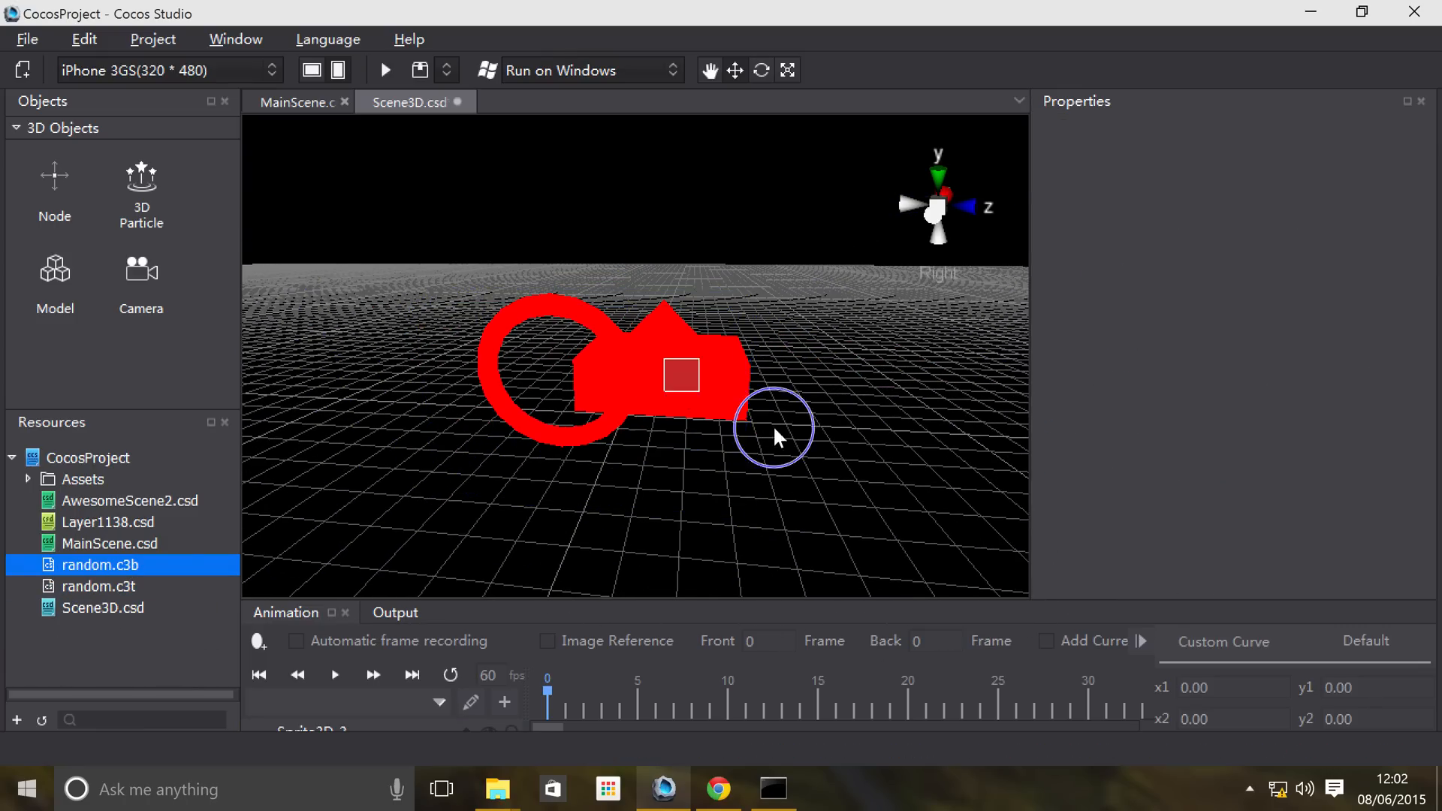
Select the red model to confirm its Model File is random.c3b
click(776, 436)
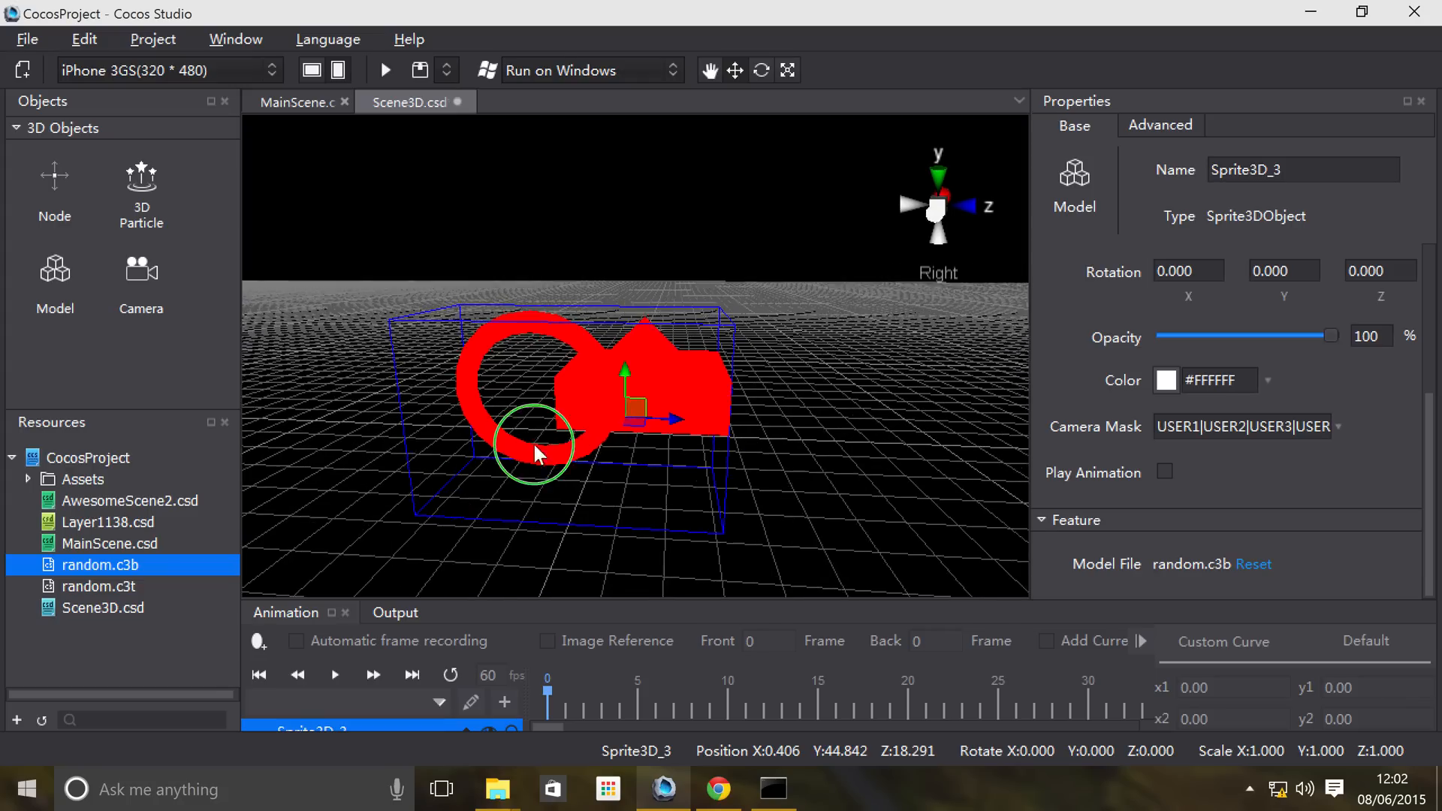